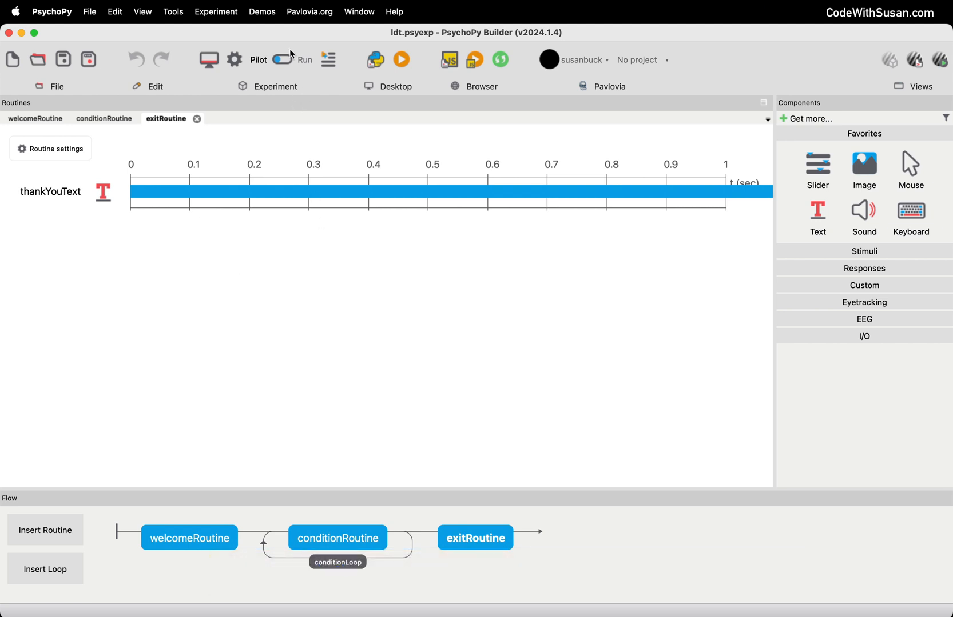
Step: Switch the experiment's Pilot/Run toggle to Run mode
{"action": "left_click", "coordinate": [282, 60]}
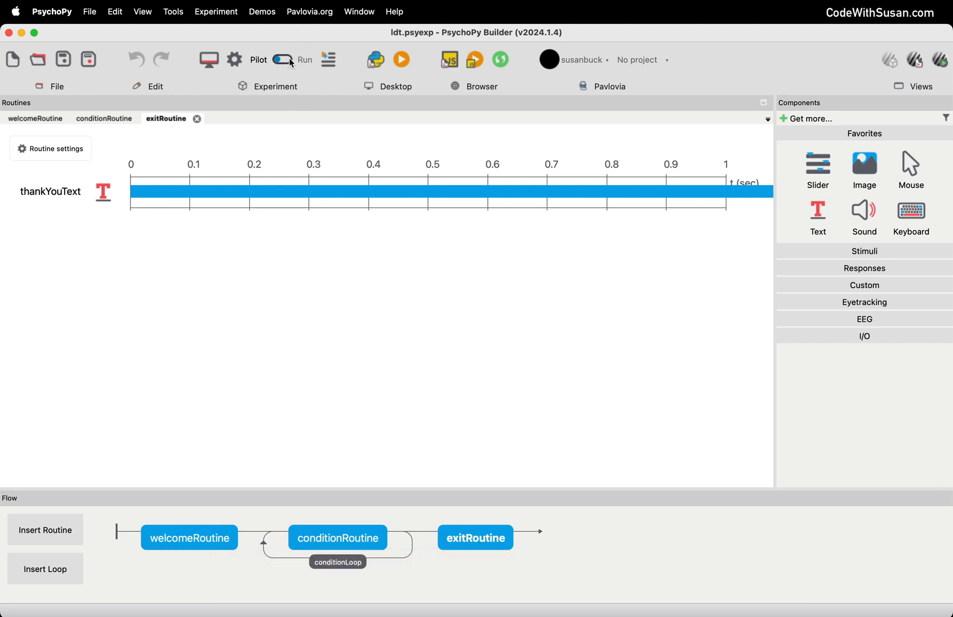
{"action": "left_click", "coordinate": [281, 59]}
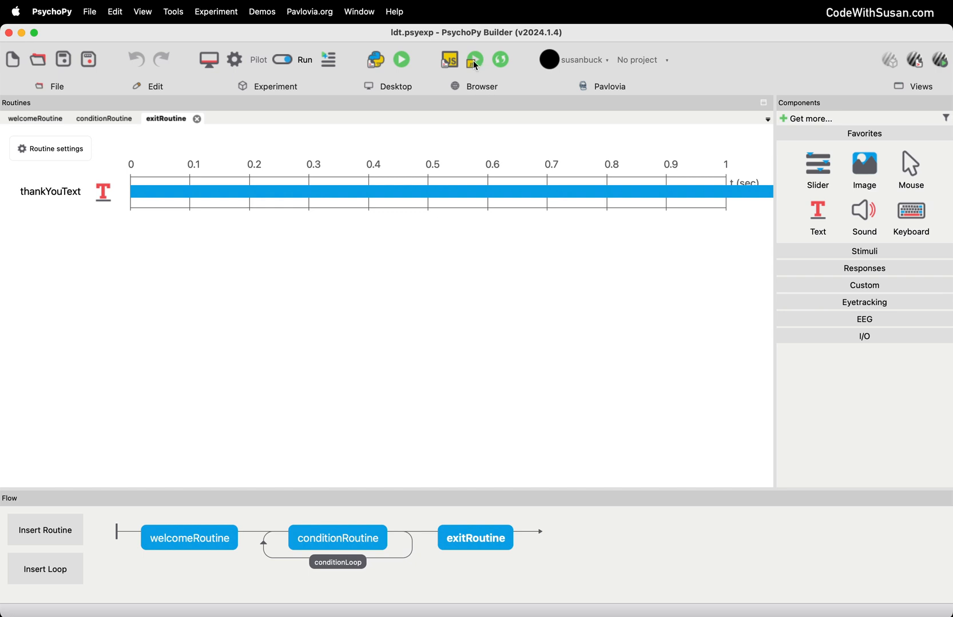
{"action": "mouse_move", "coordinate": [475, 60]}
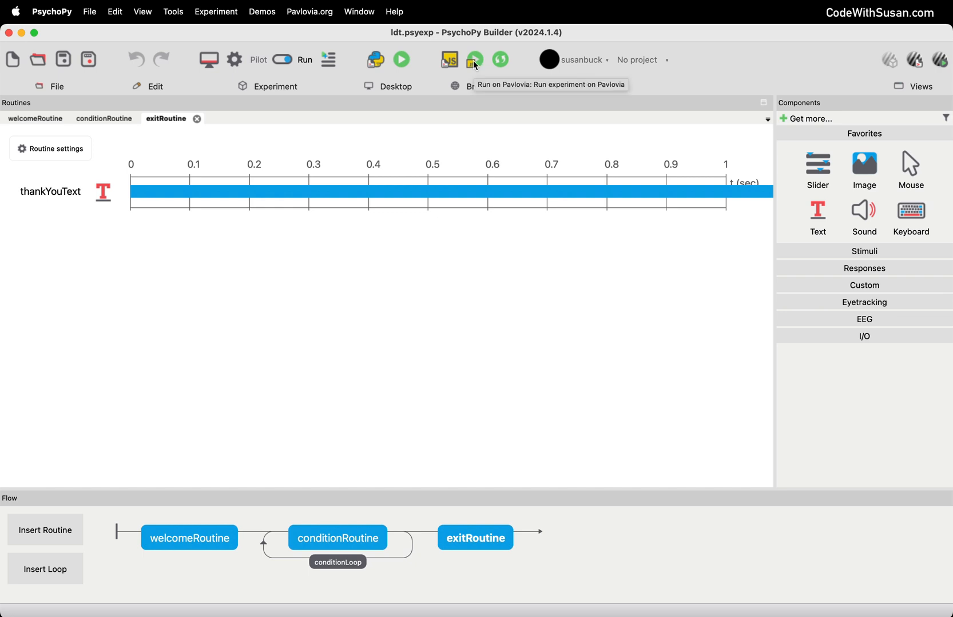
{"action": "mouse_move", "coordinate": [475, 60]}
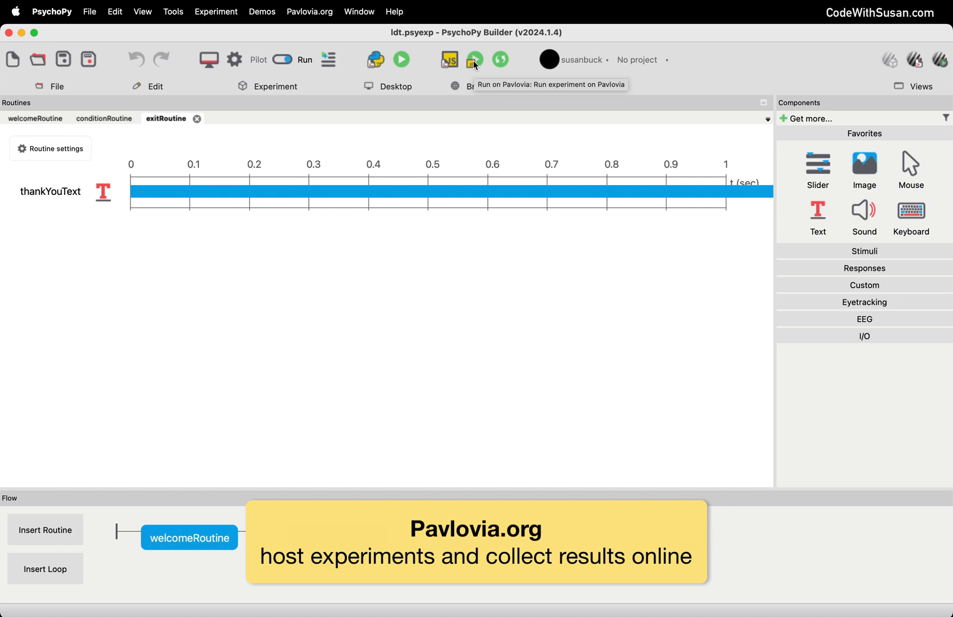
{"action": "mouse_move", "coordinate": [281, 297]}
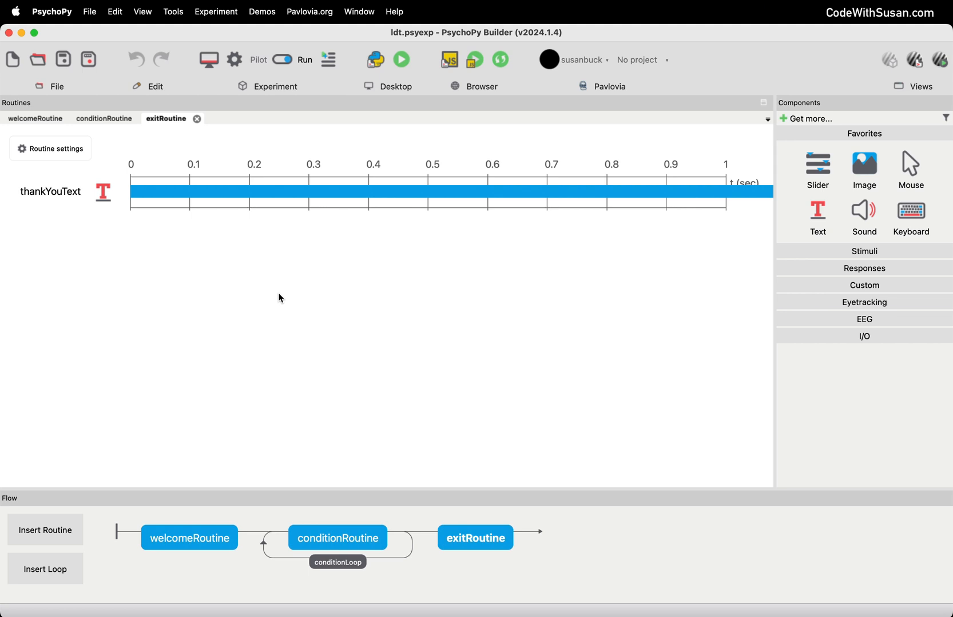
{"action": "mouse_move", "coordinate": [299, 326]}
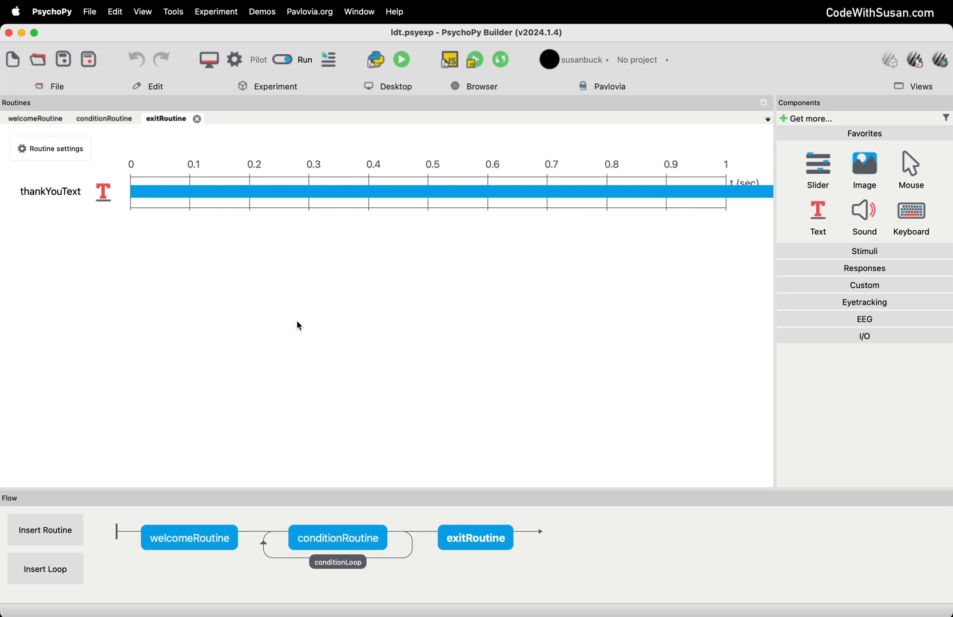
{"action": "mouse_move", "coordinate": [505, 347]}
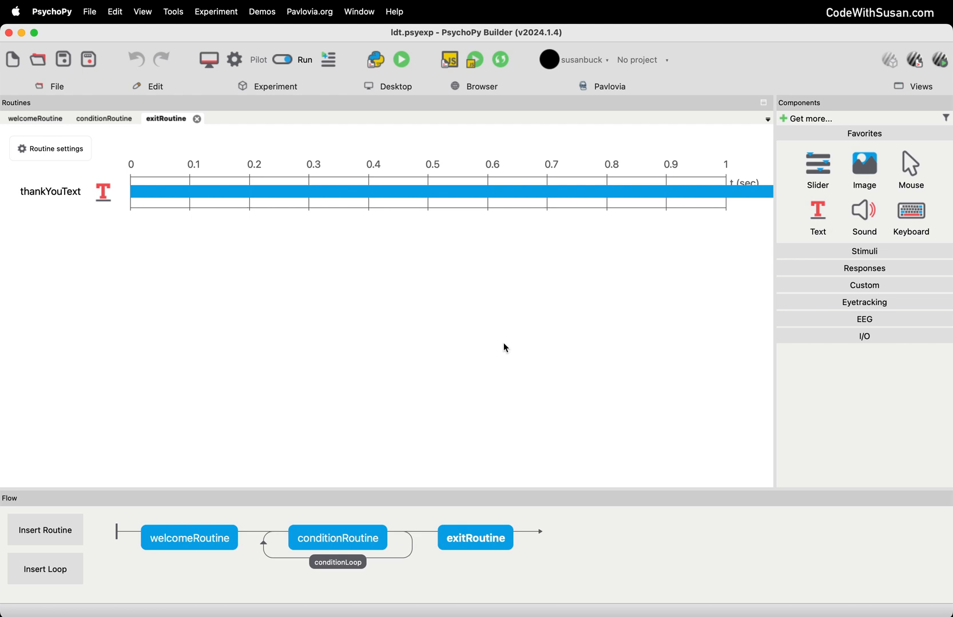
{"action": "mouse_move", "coordinate": [476, 556]}
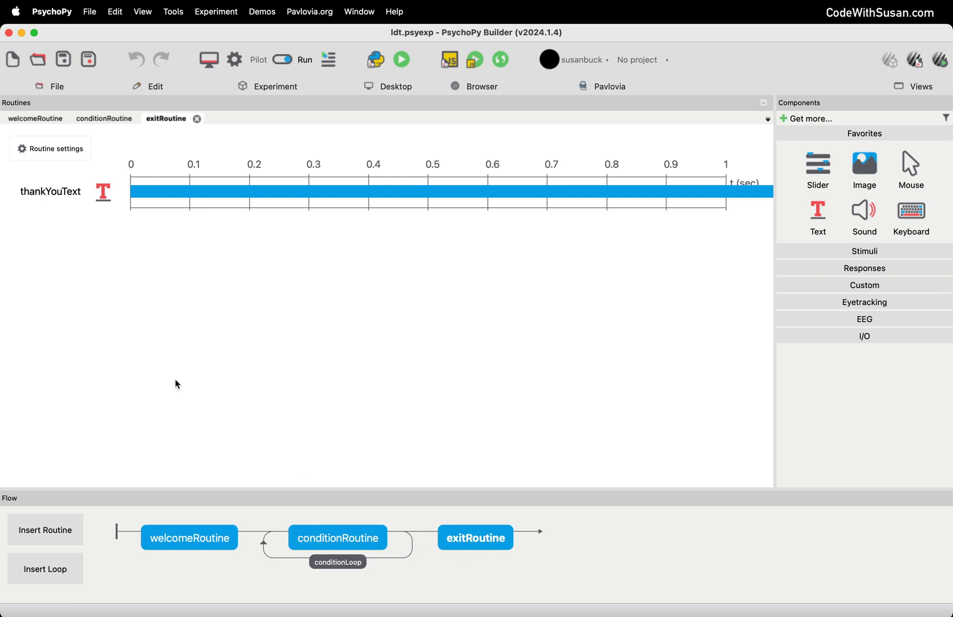
{"action": "mouse_move", "coordinate": [276, 306]}
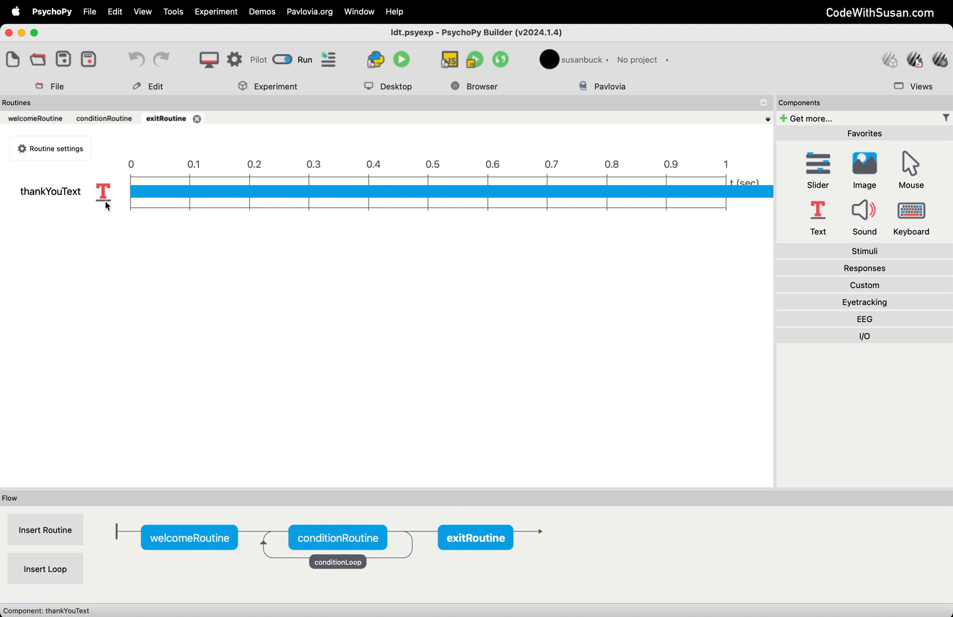
{"action": "double_click", "coordinate": [103, 192]}
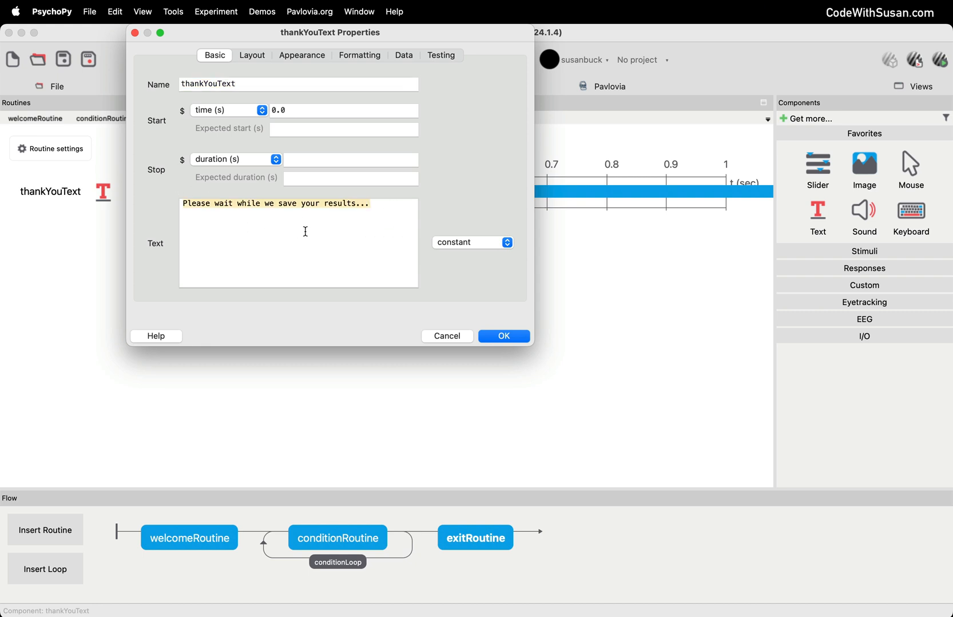
{"action": "mouse_move", "coordinate": [472, 210]}
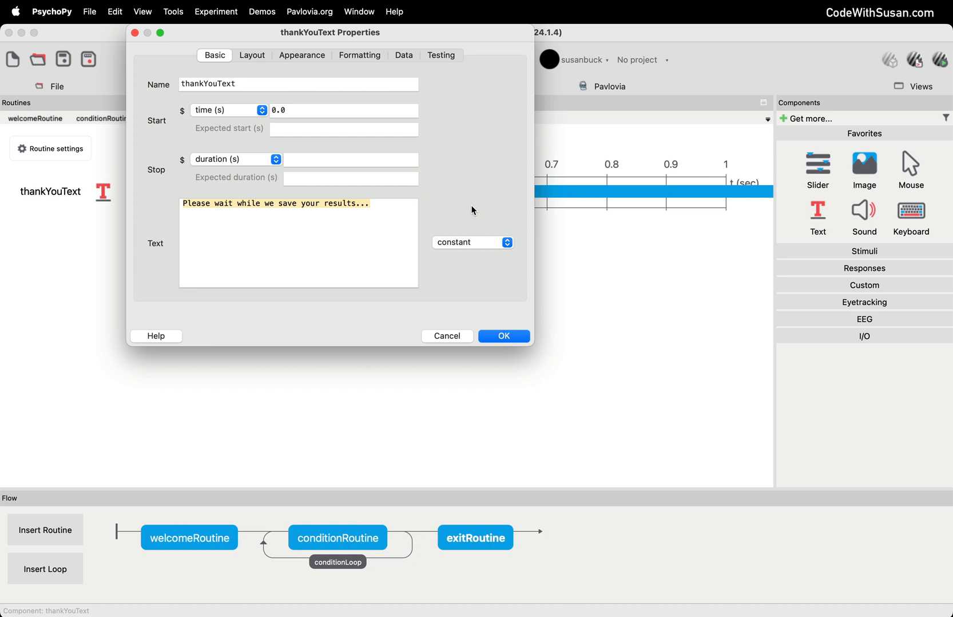
{"action": "mouse_move", "coordinate": [475, 205]}
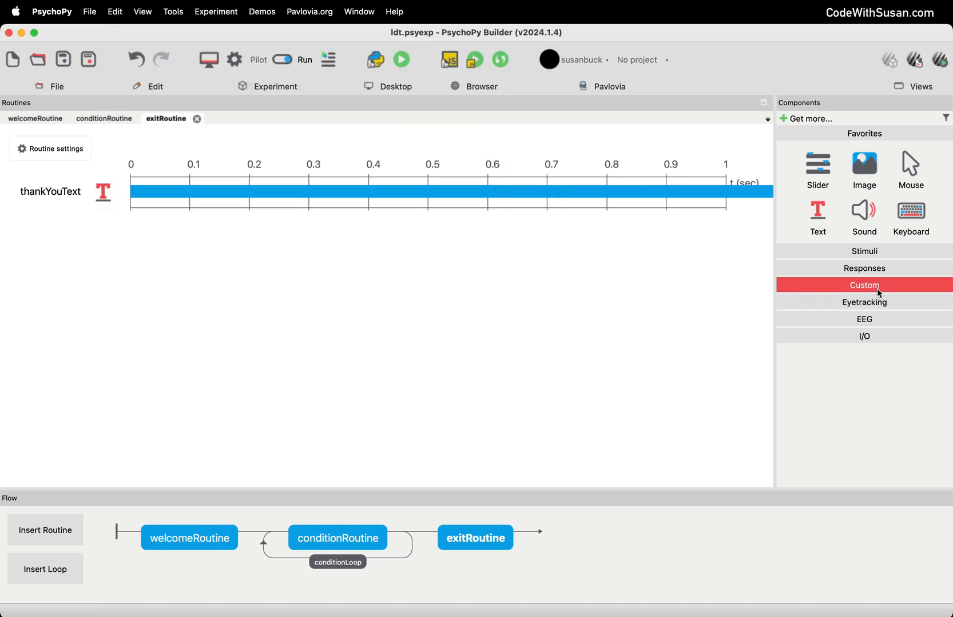
Step: Add a JS-only Code component to exitRoutine and select its Begin Routine tab
{"action": "left_click", "coordinate": [910, 315]}
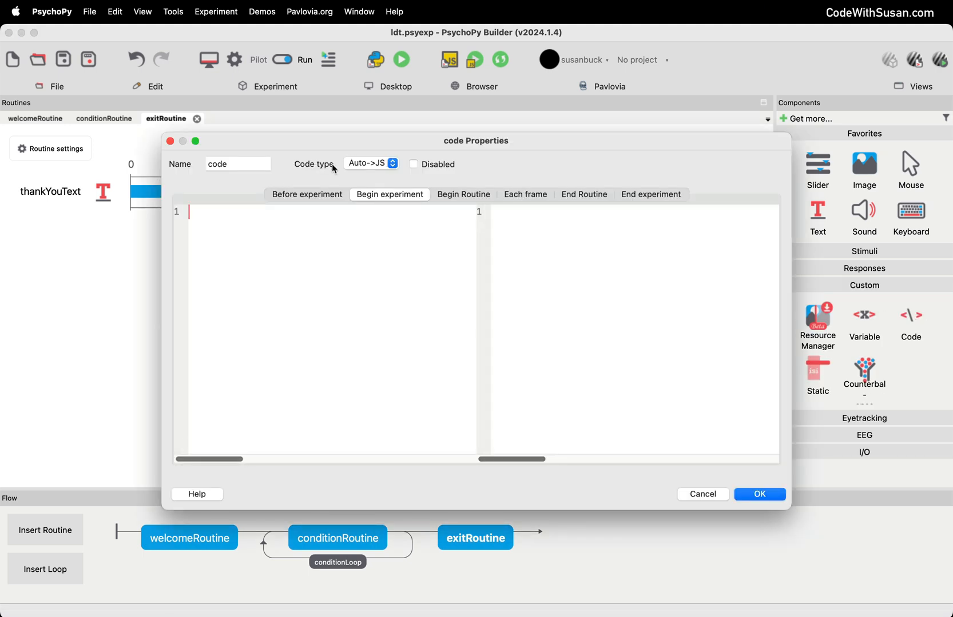
{"action": "left_click", "coordinate": [371, 163]}
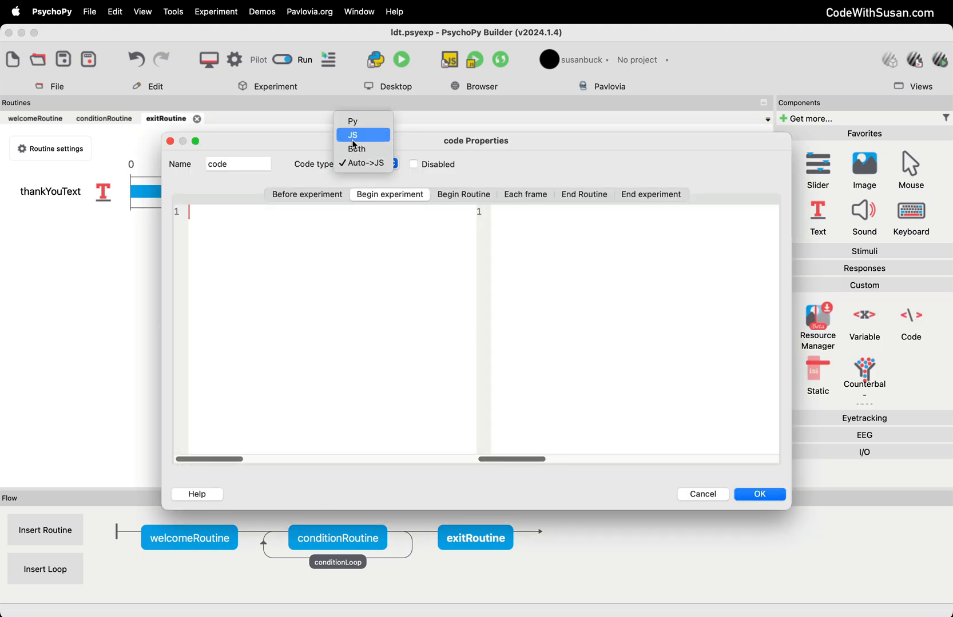
{"action": "left_click", "coordinate": [352, 134]}
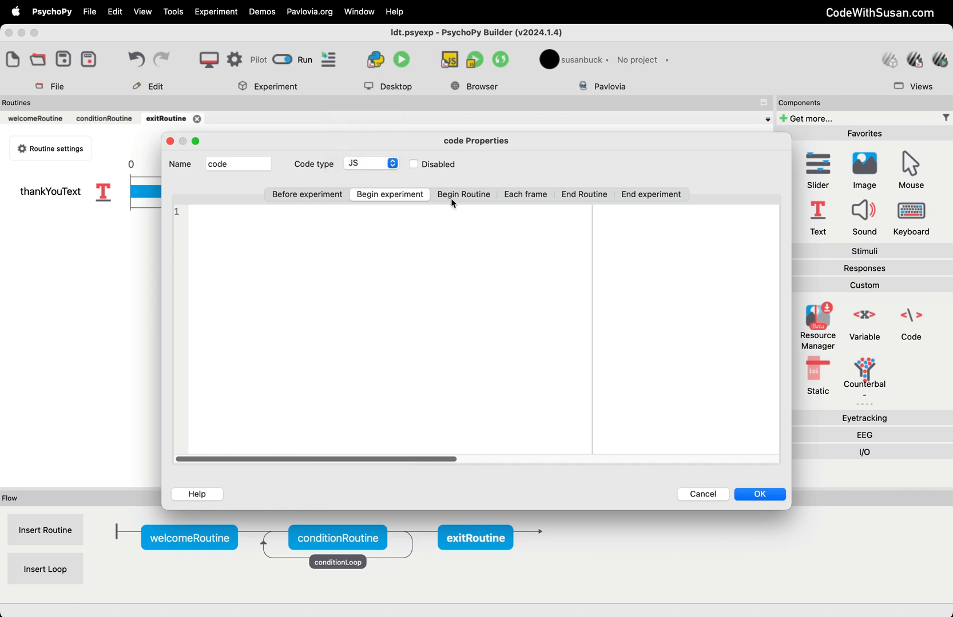
{"action": "left_click", "coordinate": [463, 195]}
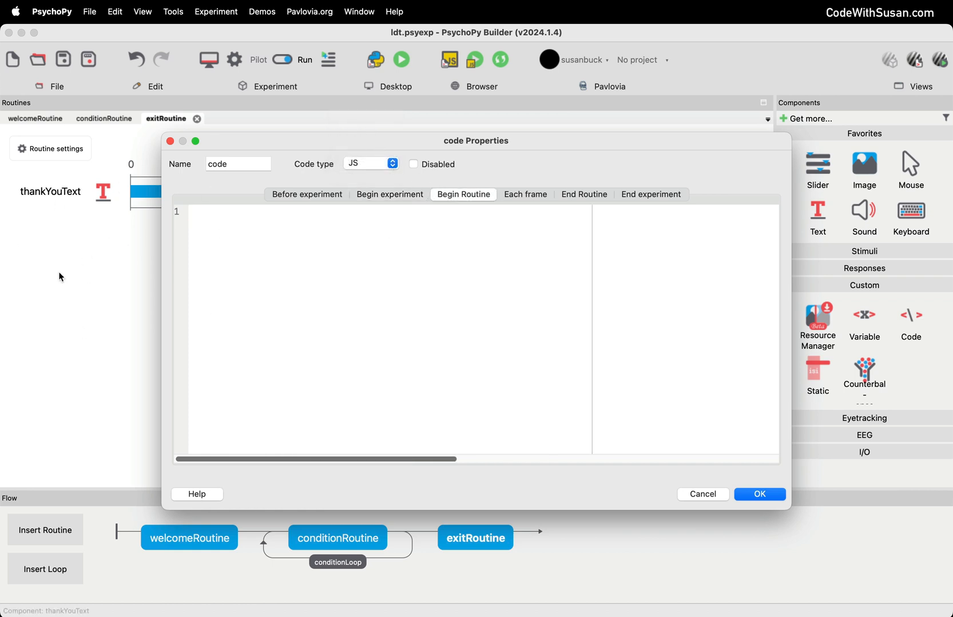
{"action": "mouse_move", "coordinate": [339, 278]}
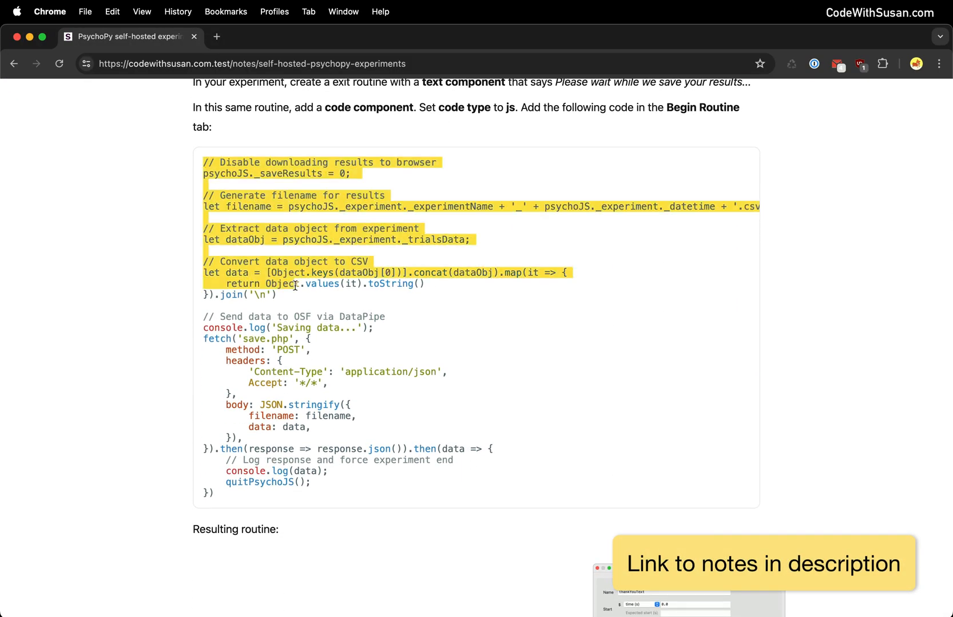
{"action": "mouse_move", "coordinate": [113, 309]}
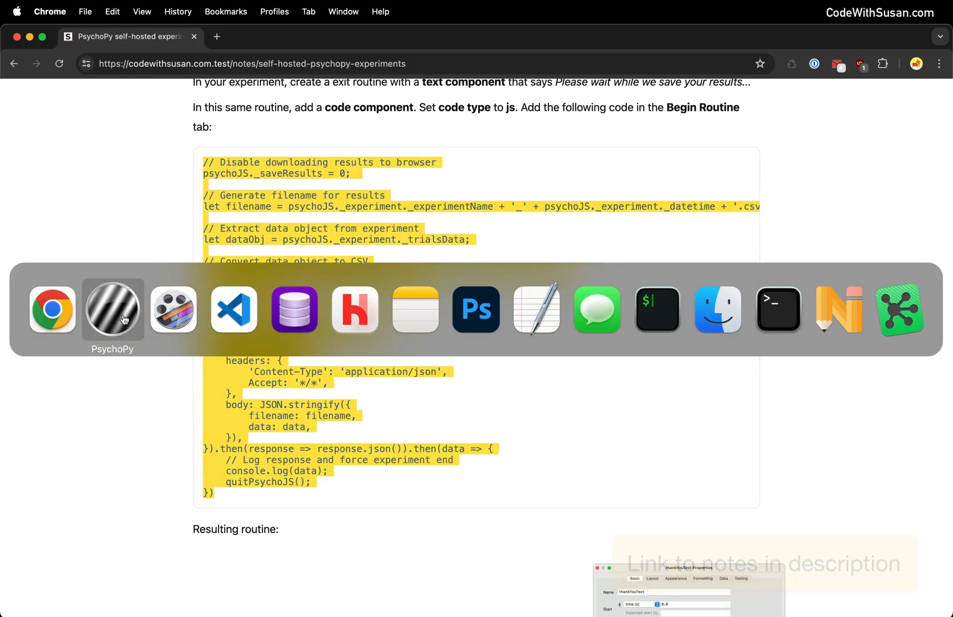
{"action": "left_click", "coordinate": [112, 310]}
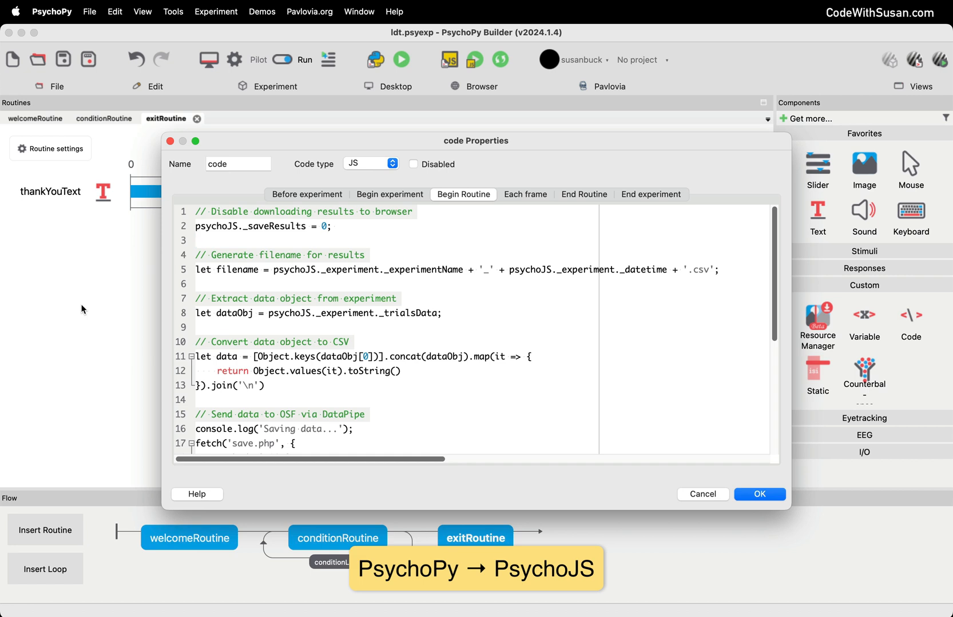
{"action": "mouse_move", "coordinate": [83, 307]}
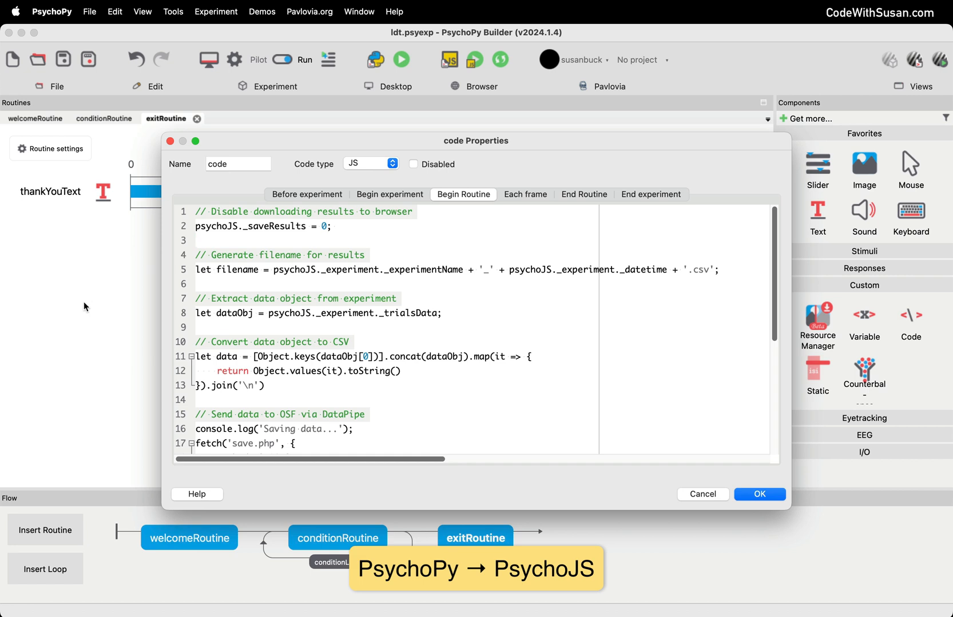
{"action": "mouse_move", "coordinate": [176, 272]}
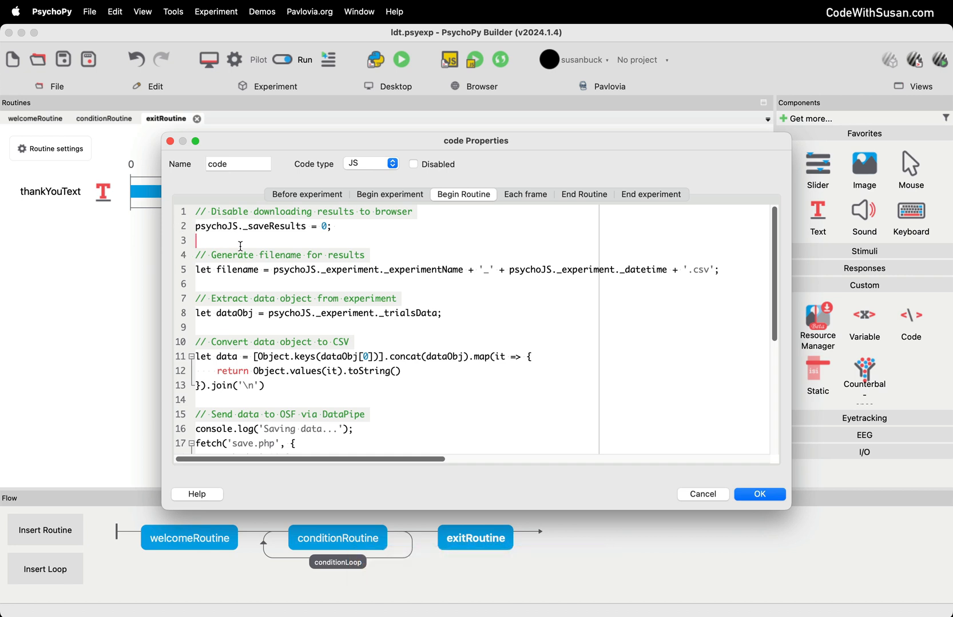
{"action": "mouse_move", "coordinate": [546, 298]}
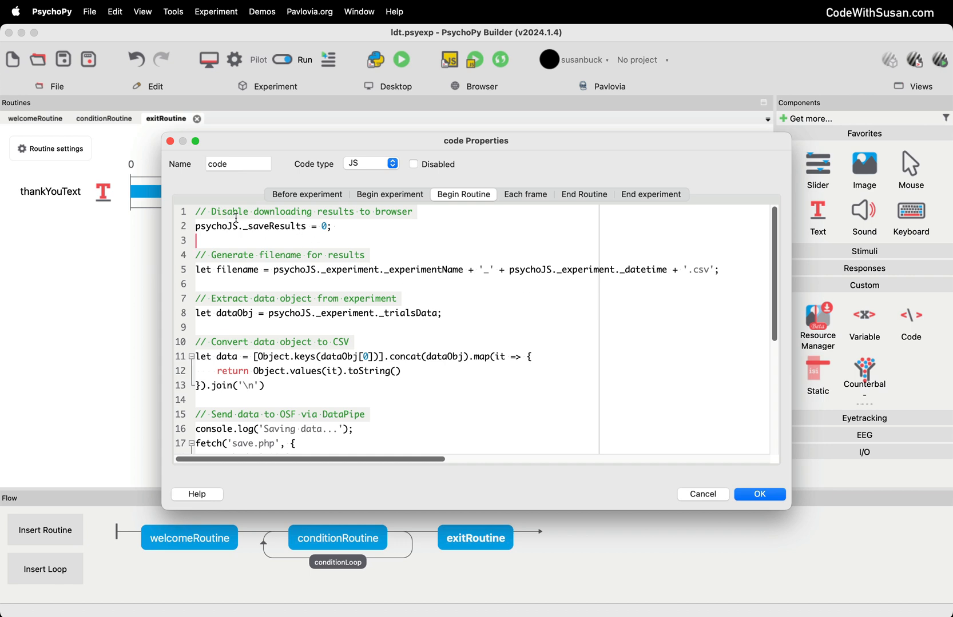
Step: Review the _saveResults = 0 line and the CSV data-building lines of the pasted script
{"action": "double_click", "coordinate": [261, 226]}
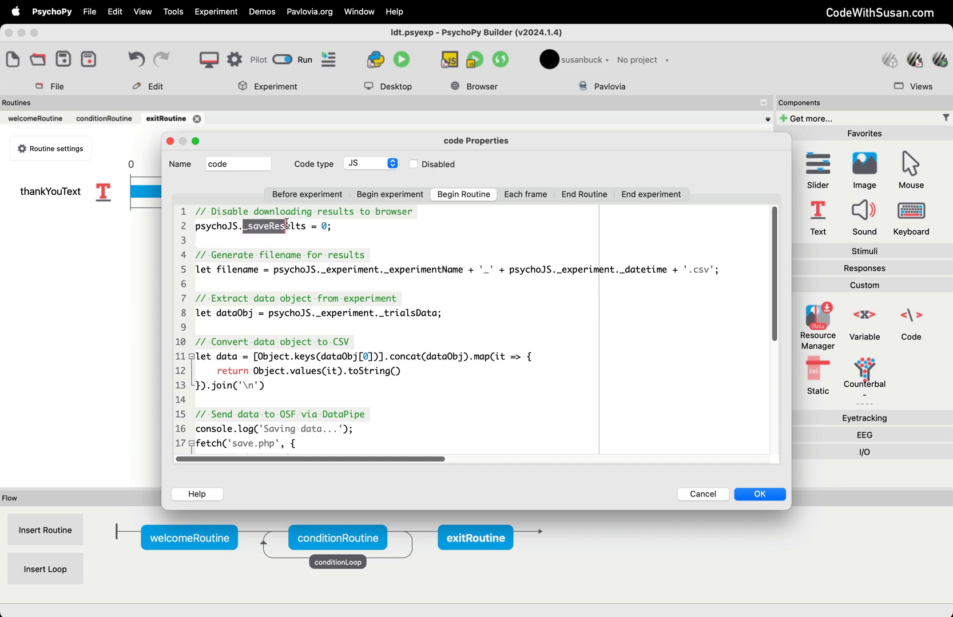
{"action": "left_click", "coordinate": [286, 240]}
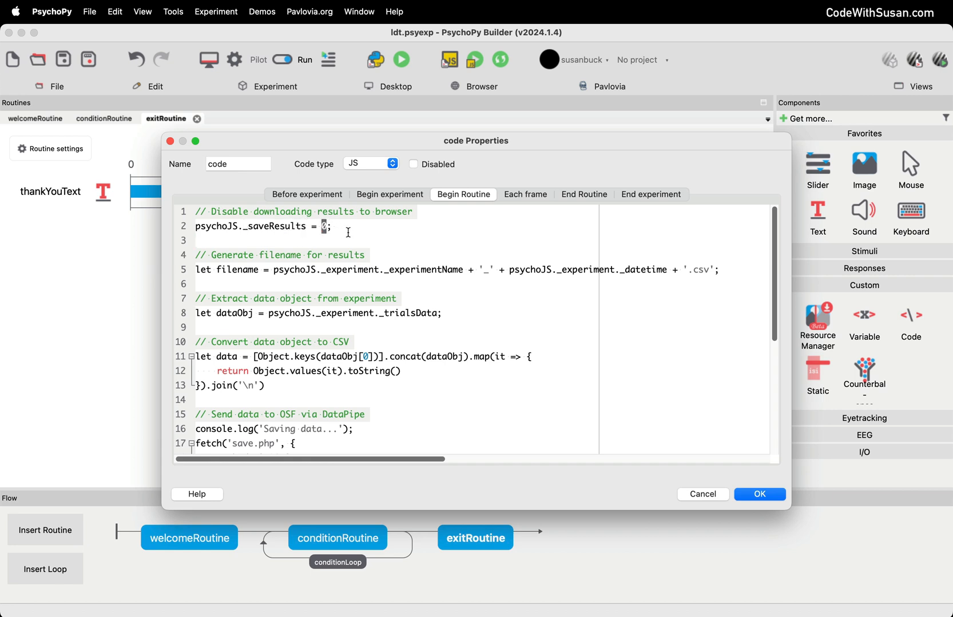
{"action": "left_click", "coordinate": [338, 227]}
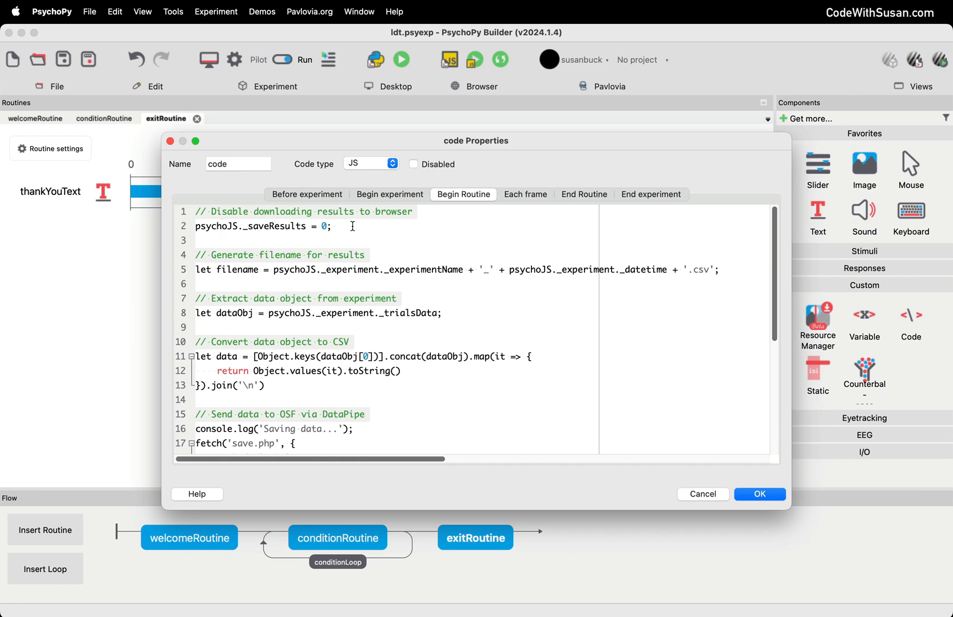
{"action": "left_click_drag", "start_coordinate": [352, 226], "coordinate": [195, 212]}
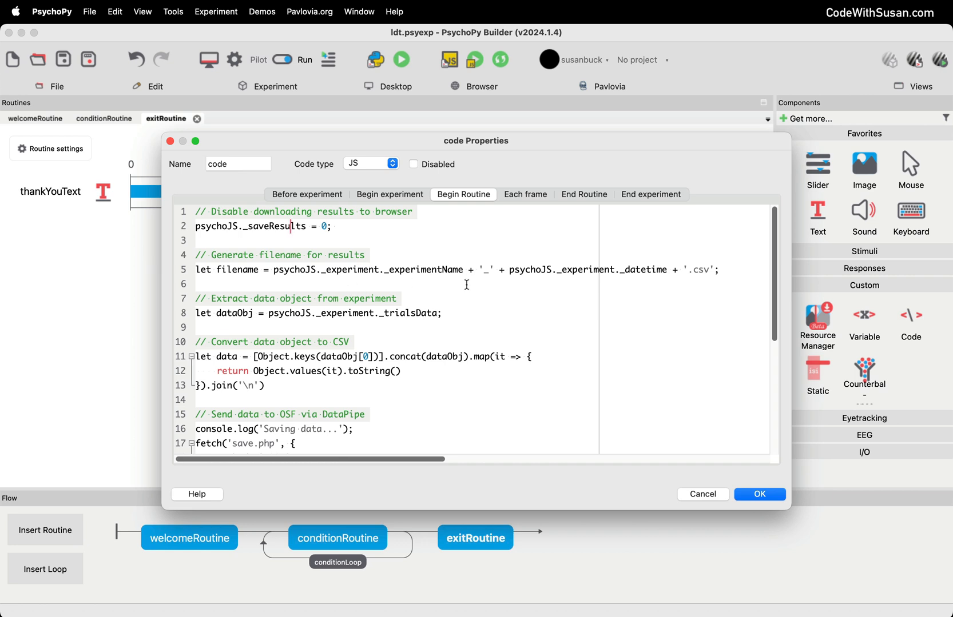
{"action": "mouse_move", "coordinate": [231, 272]}
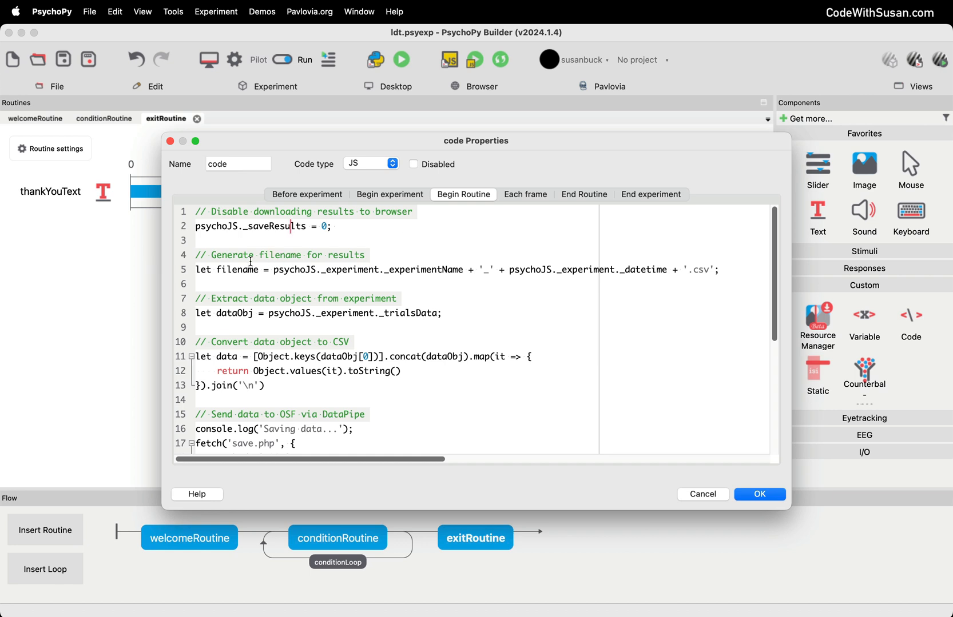
{"action": "double_click", "coordinate": [237, 269]}
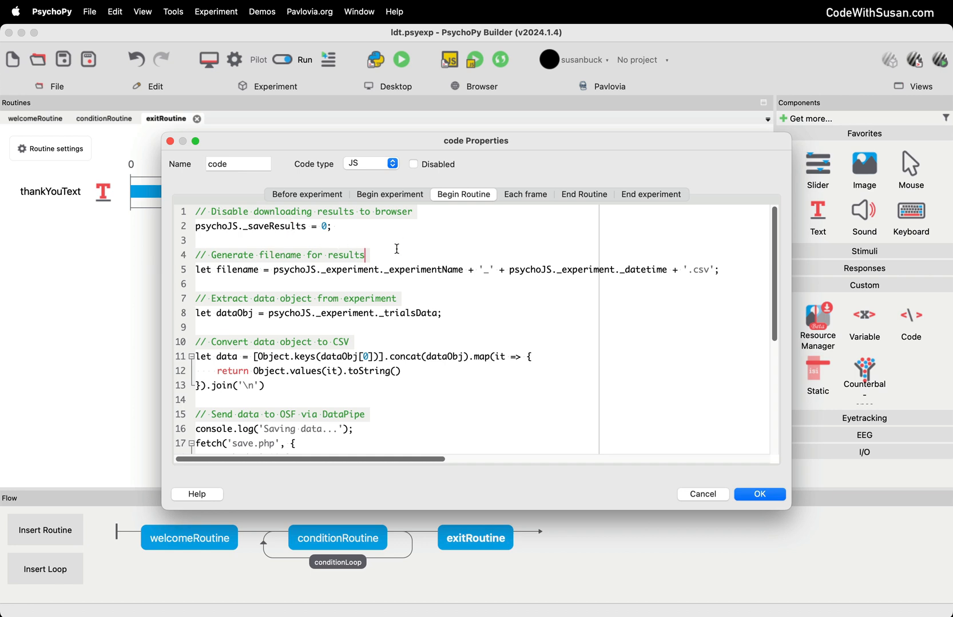
{"action": "double_click", "coordinate": [365, 269]}
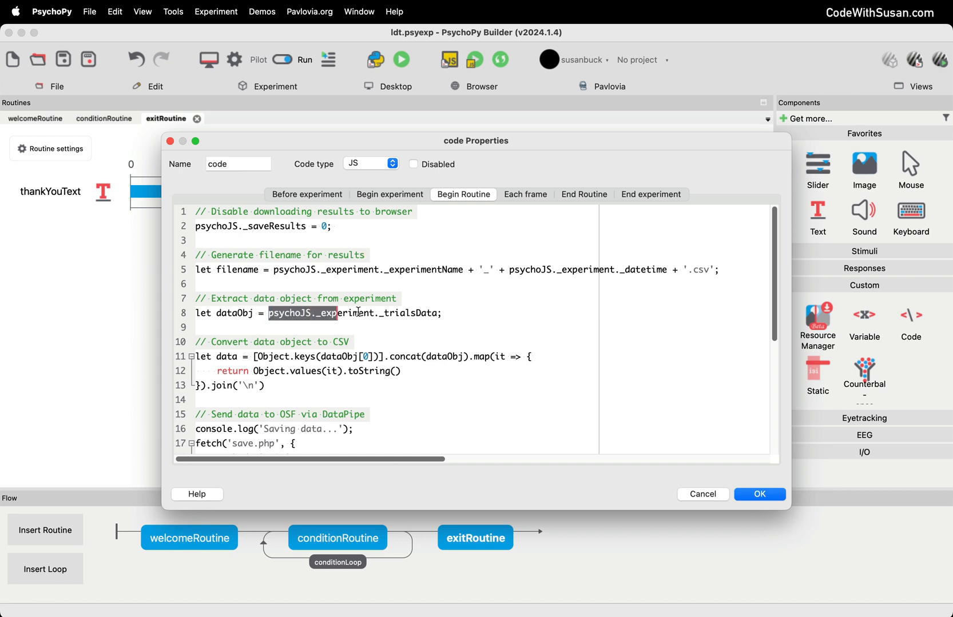
{"action": "left_click", "coordinate": [476, 316]}
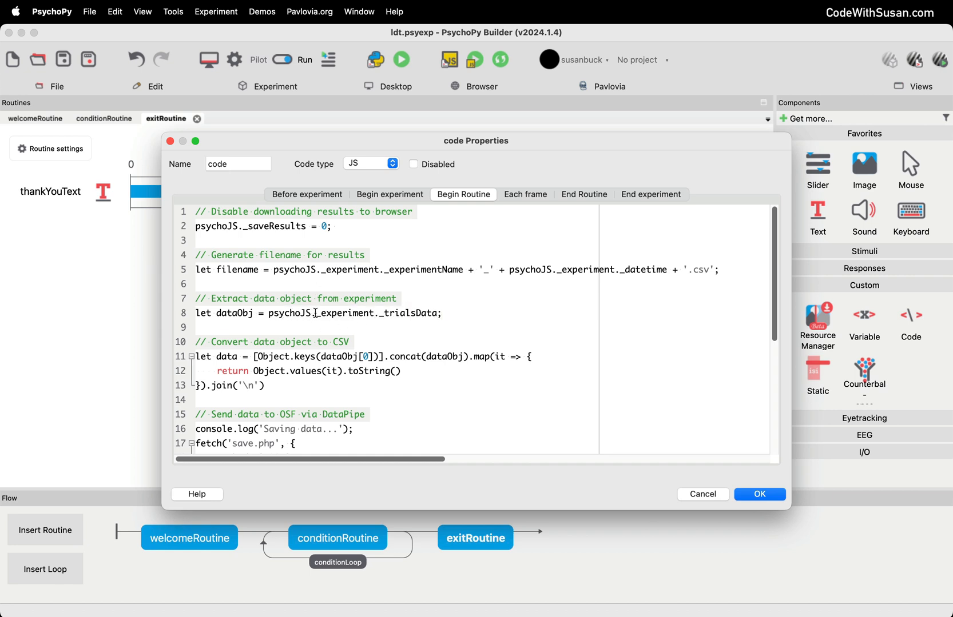
Step: Review the fetch block that posts the CSV data to save.php and then quits
{"action": "scroll", "scroll_direction": "down", "scroll_amount": 3}
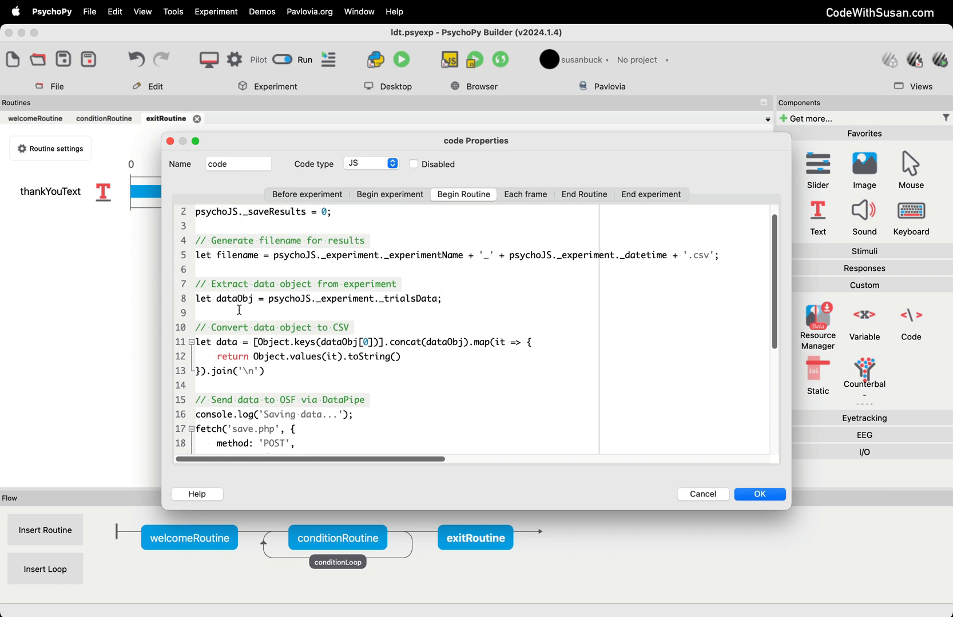
{"action": "double_click", "coordinate": [235, 299]}
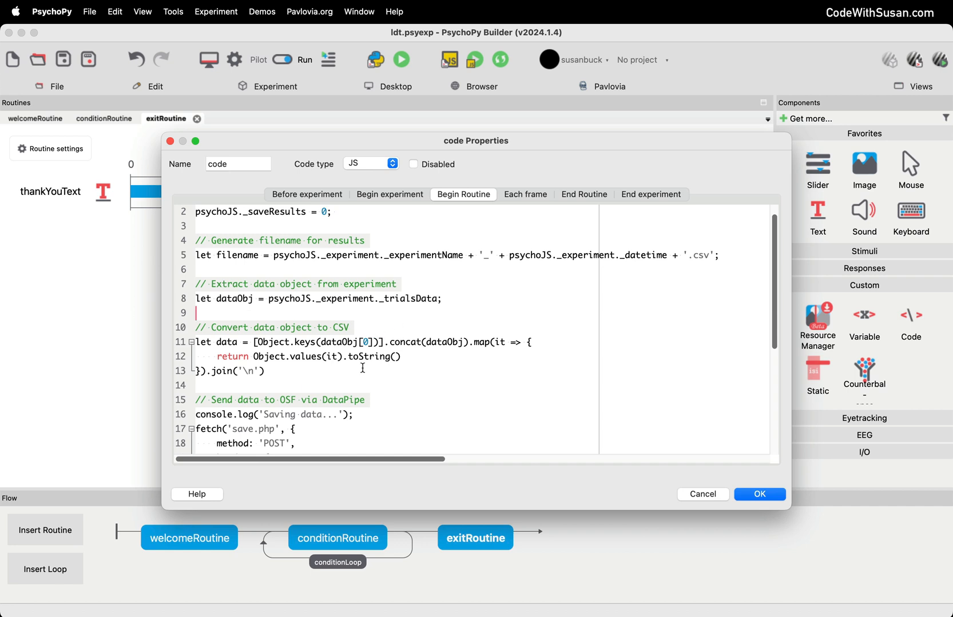
{"action": "left_click", "coordinate": [266, 371]}
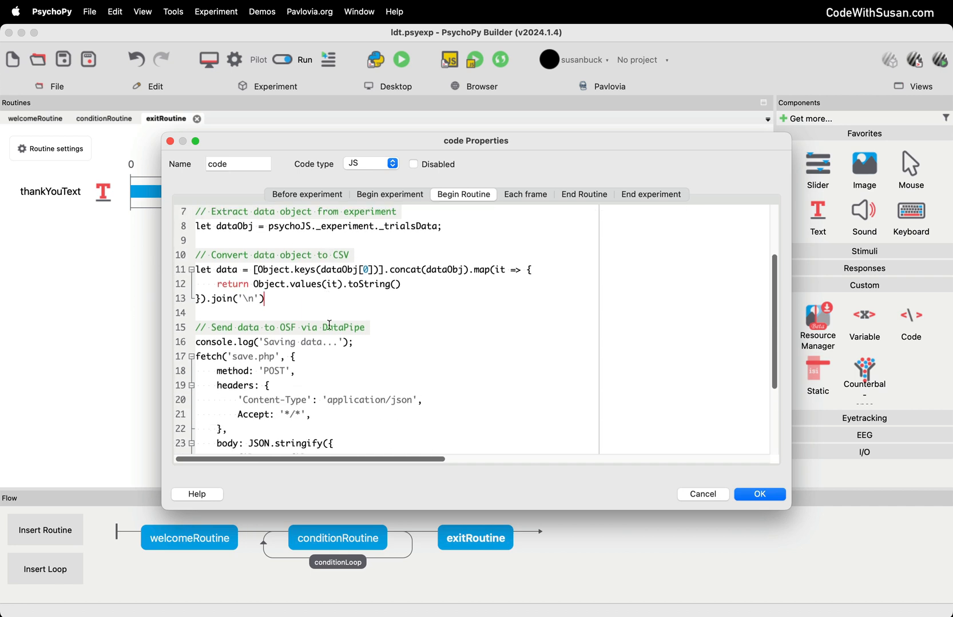
{"action": "scroll", "scroll_direction": "down", "scroll_amount": 3}
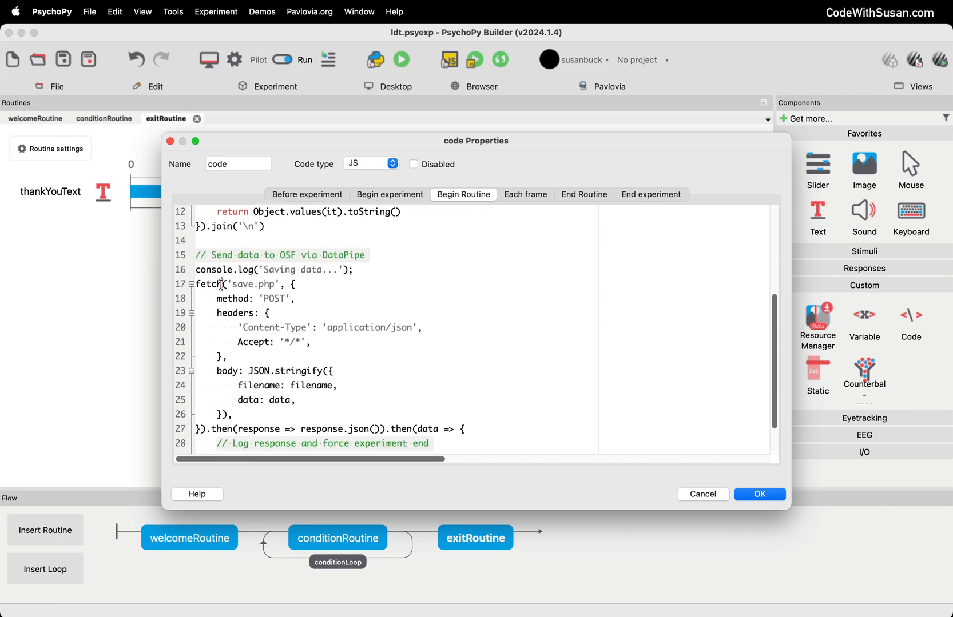
{"action": "double_click", "coordinate": [208, 283]}
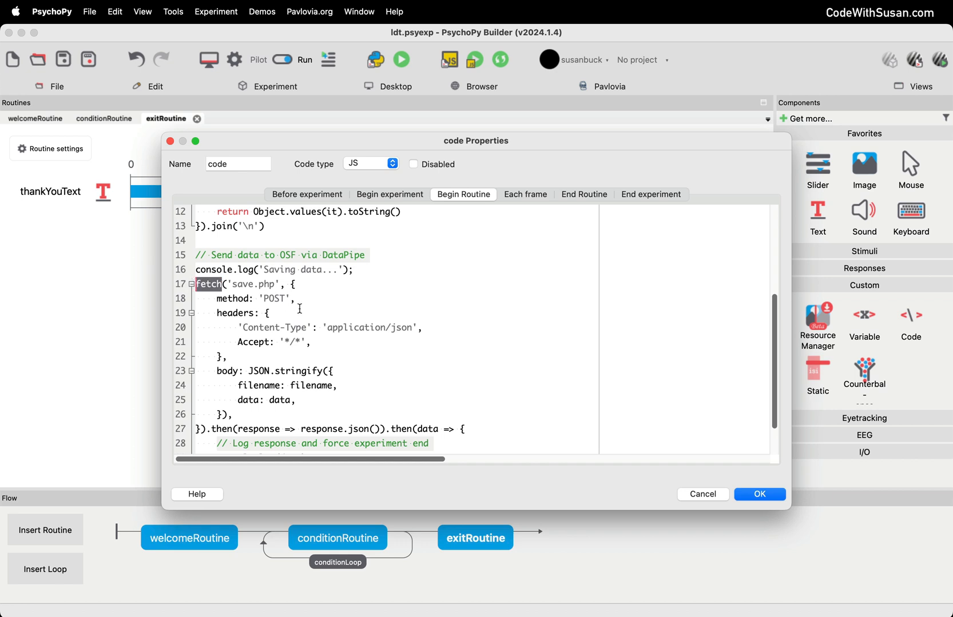
{"action": "mouse_move", "coordinate": [233, 350]}
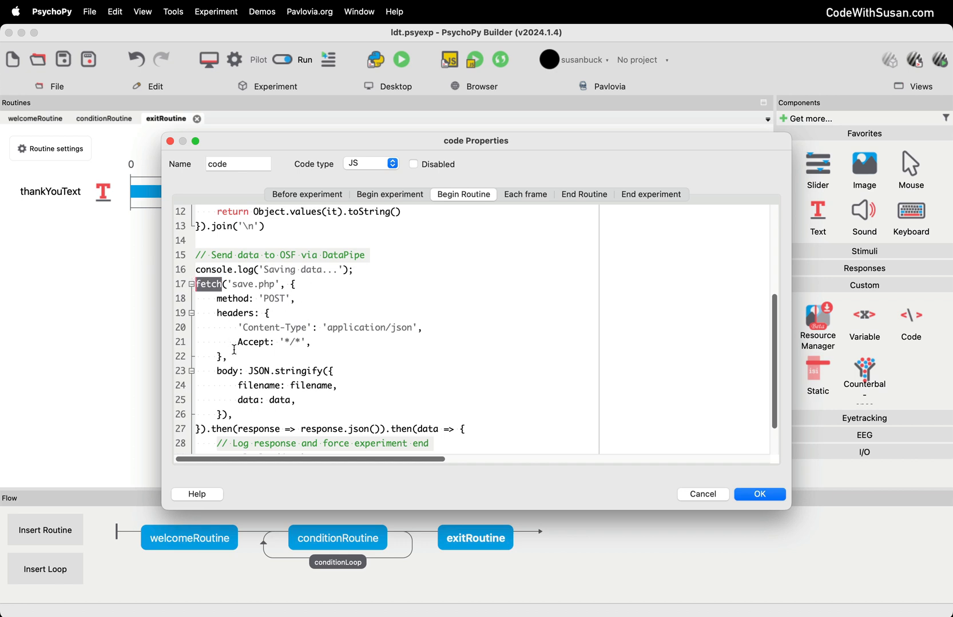
{"action": "mouse_move", "coordinate": [274, 319]}
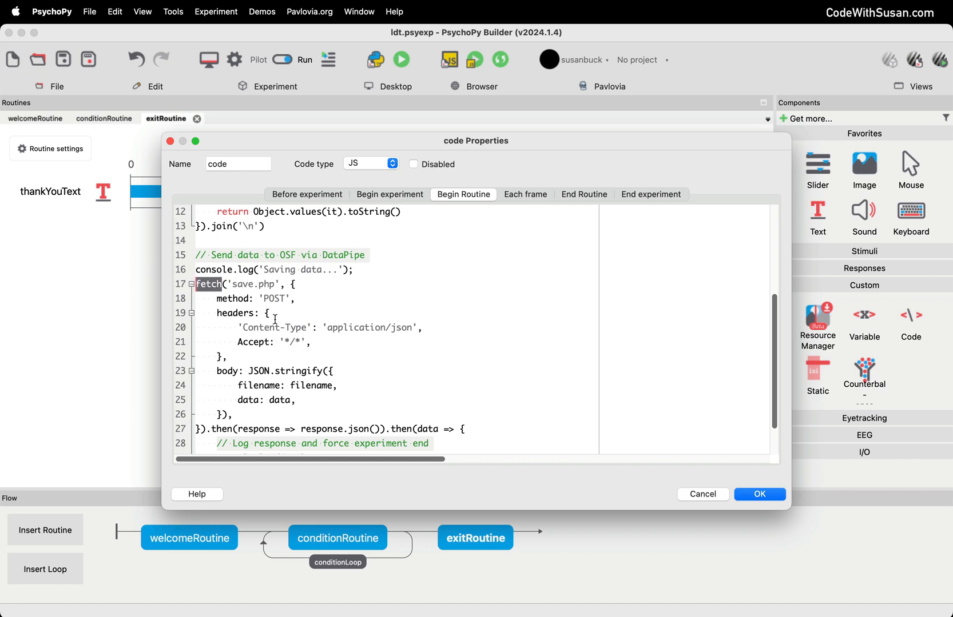
{"action": "double_click", "coordinate": [253, 284]}
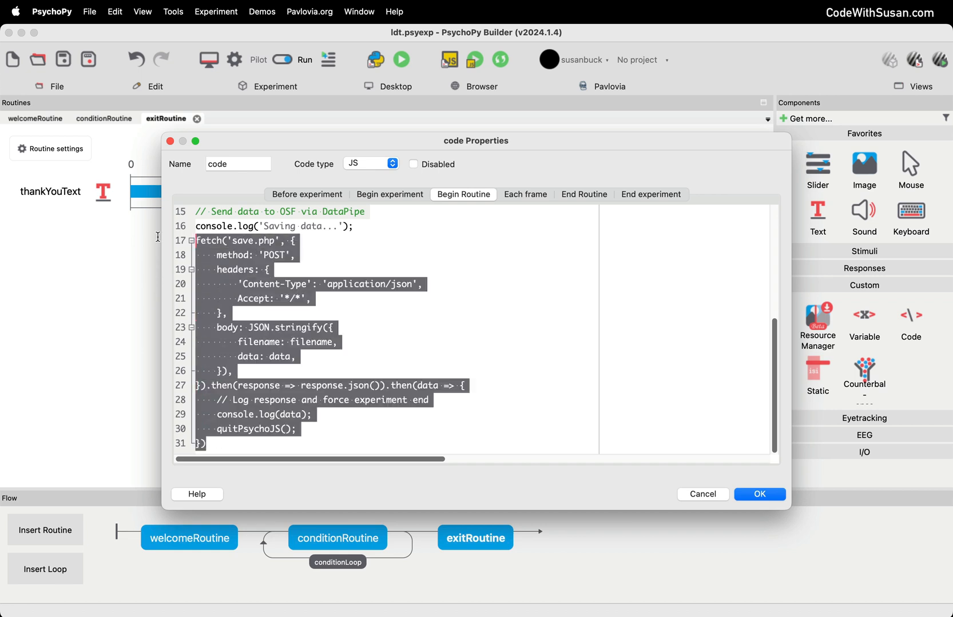
{"action": "left_click", "coordinate": [333, 264]}
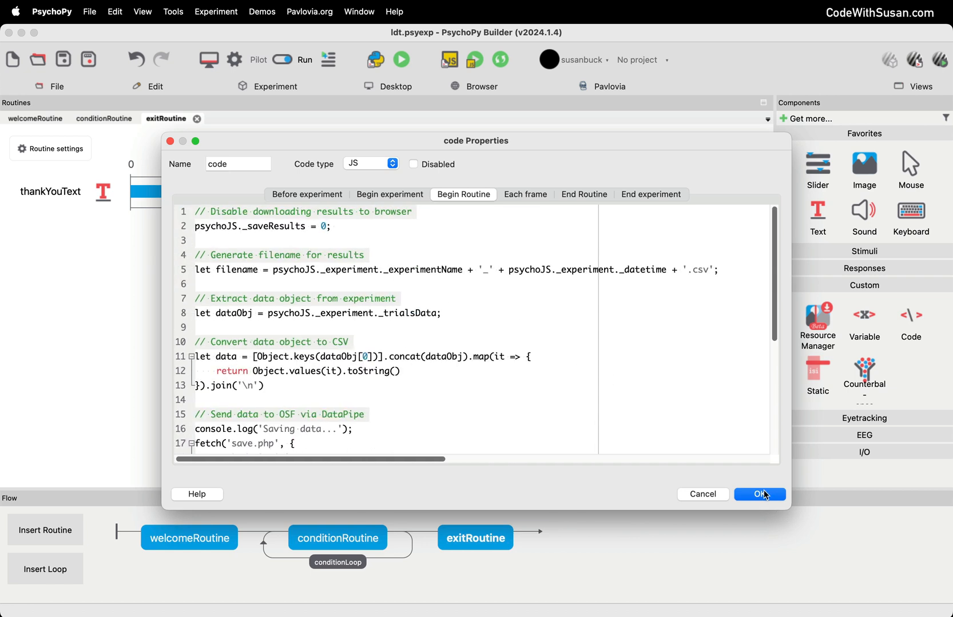
Step: Confirm the code component with OK and launch the experiment locally in the browser
{"action": "left_click", "coordinate": [759, 494]}
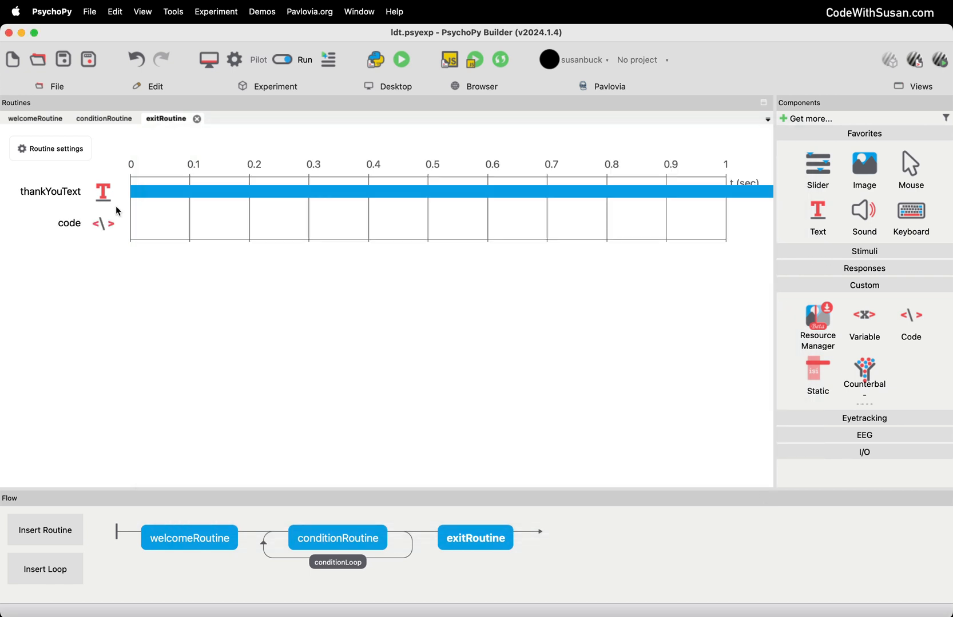
{"action": "mouse_move", "coordinate": [78, 230]}
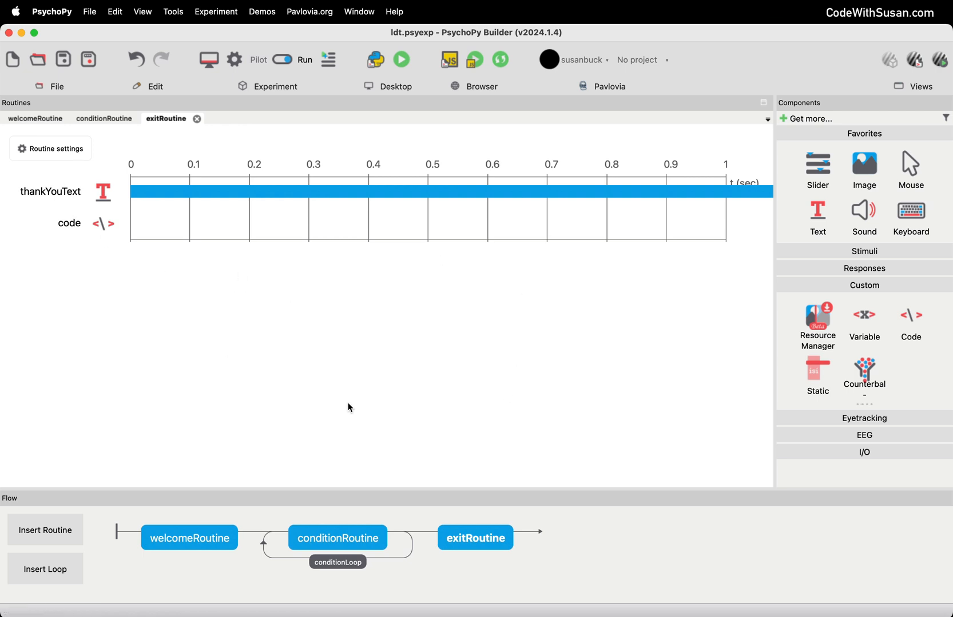
{"action": "mouse_move", "coordinate": [354, 399]}
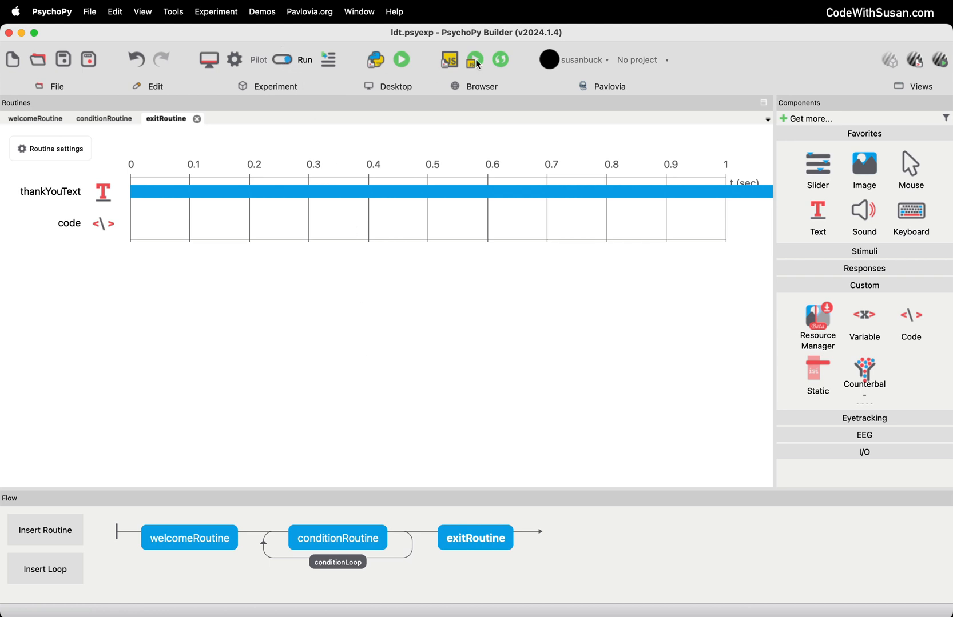
{"action": "mouse_move", "coordinate": [288, 63]}
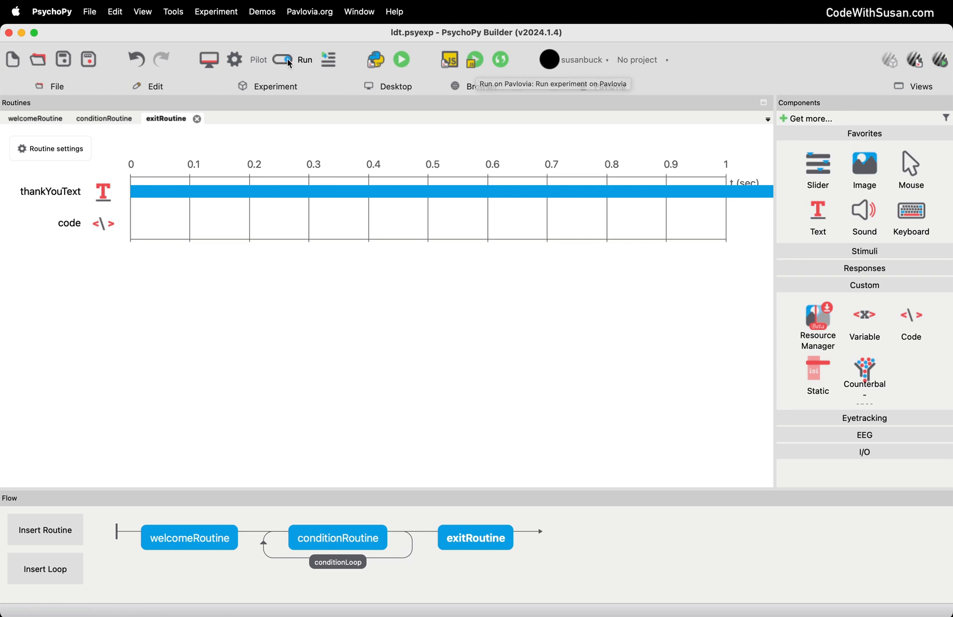
{"action": "left_click", "coordinate": [281, 60]}
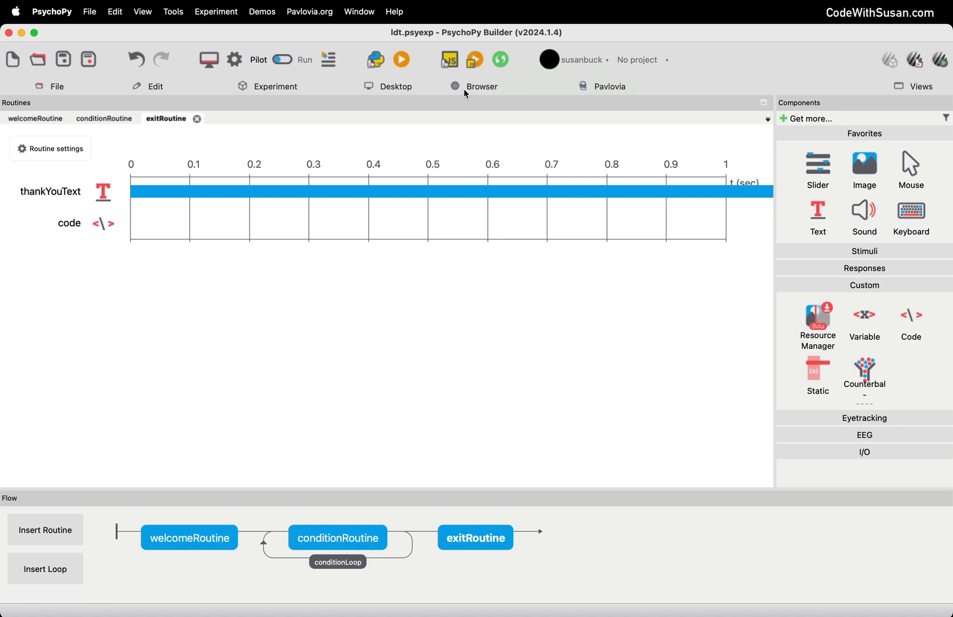
{"action": "mouse_move", "coordinate": [478, 65]}
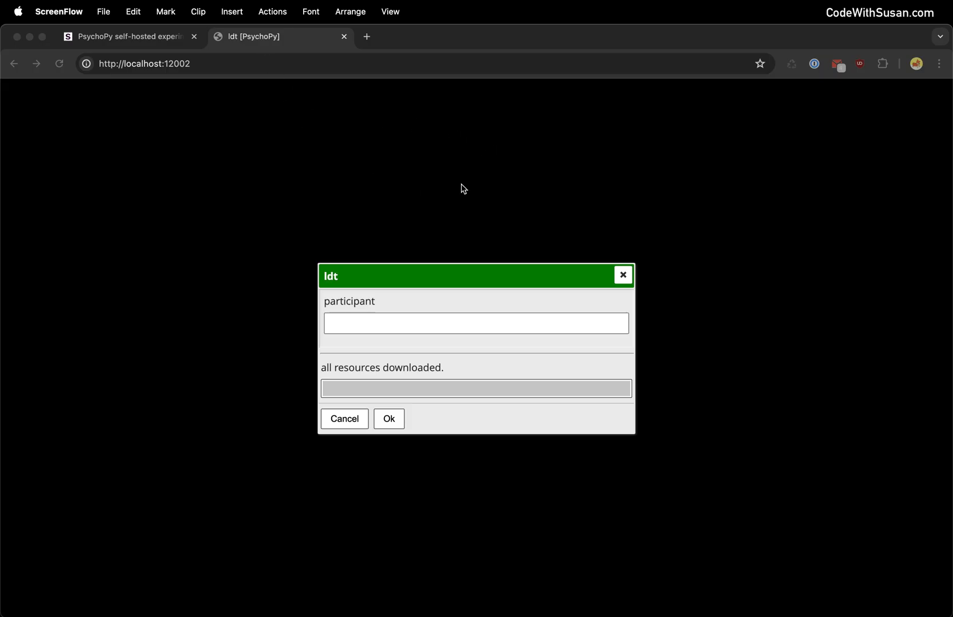
{"action": "mouse_move", "coordinate": [147, 220]}
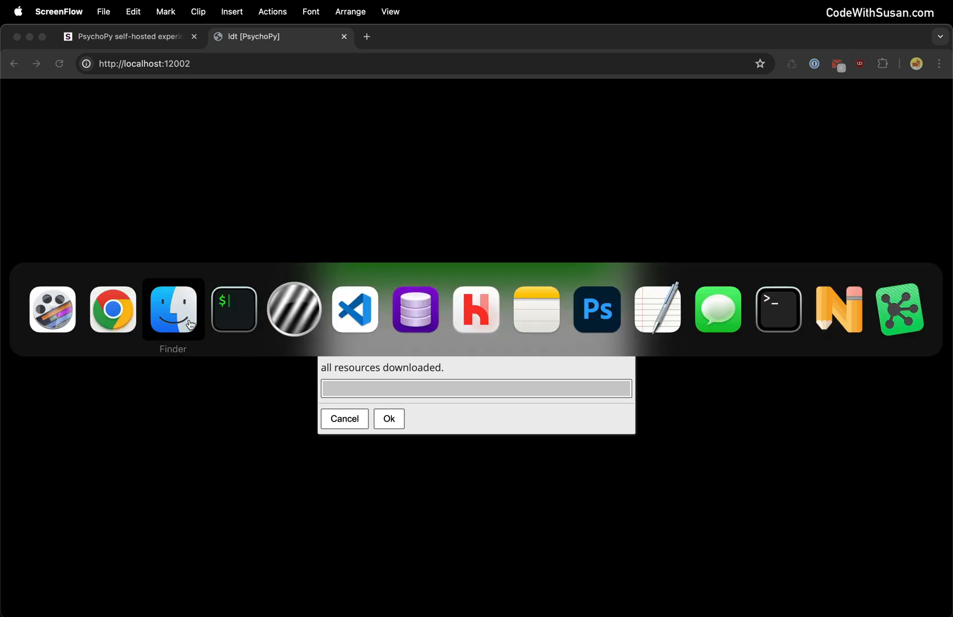
Step: In Finder, browse the Desktop ldt folder's exported files: ldt.psyexp, index.html, ldt.js and conditions.csv
{"action": "left_click", "coordinate": [173, 309]}
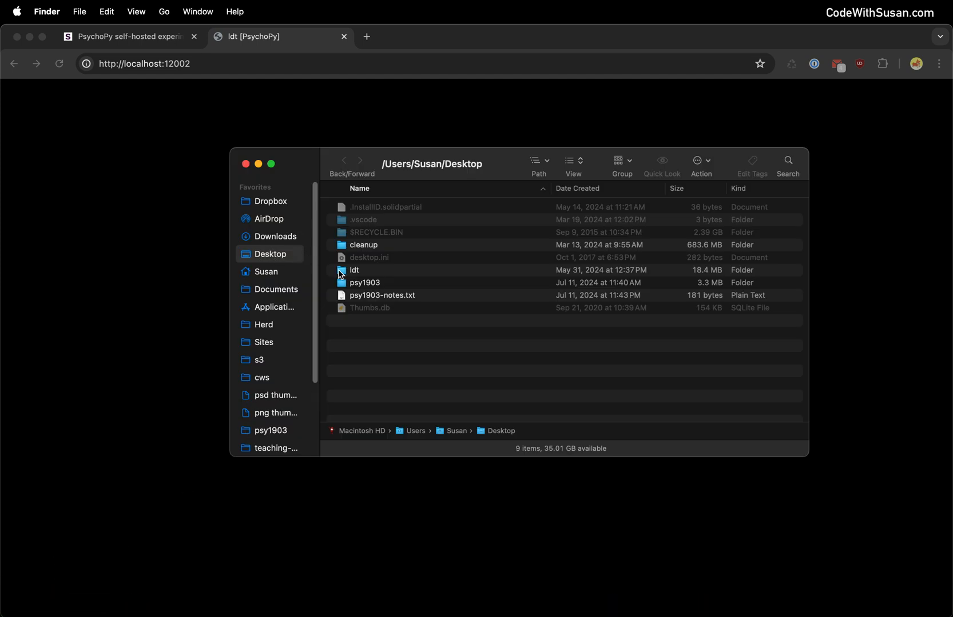
{"action": "double_click", "coordinate": [353, 270]}
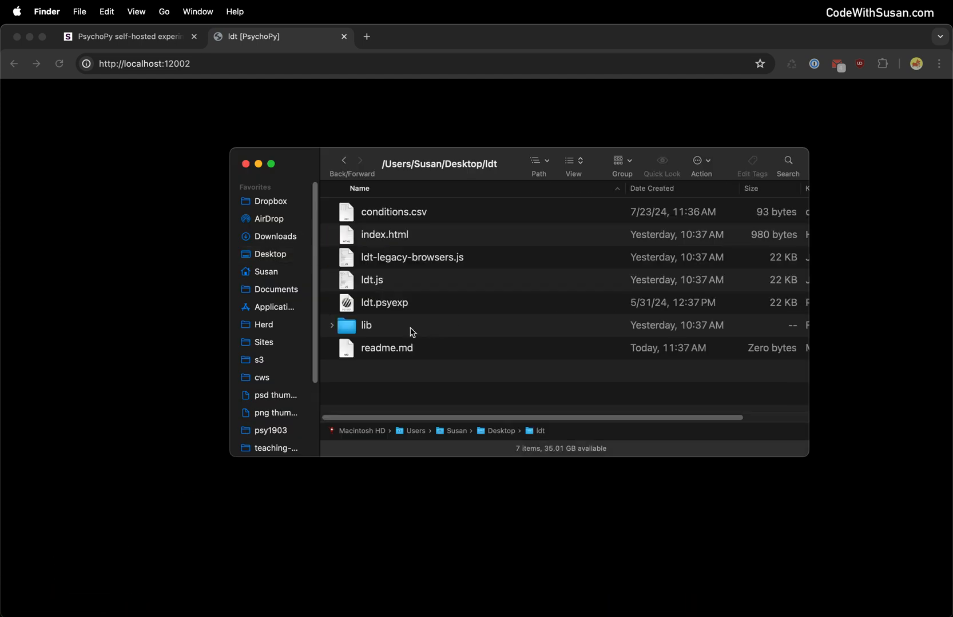
{"action": "left_click", "coordinate": [384, 303]}
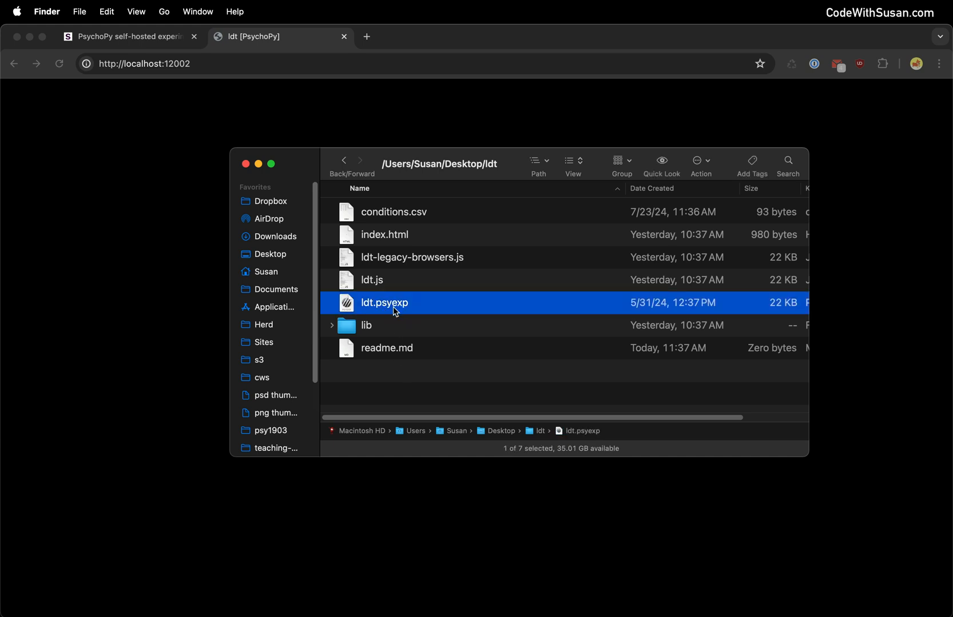
{"action": "mouse_move", "coordinate": [368, 249]}
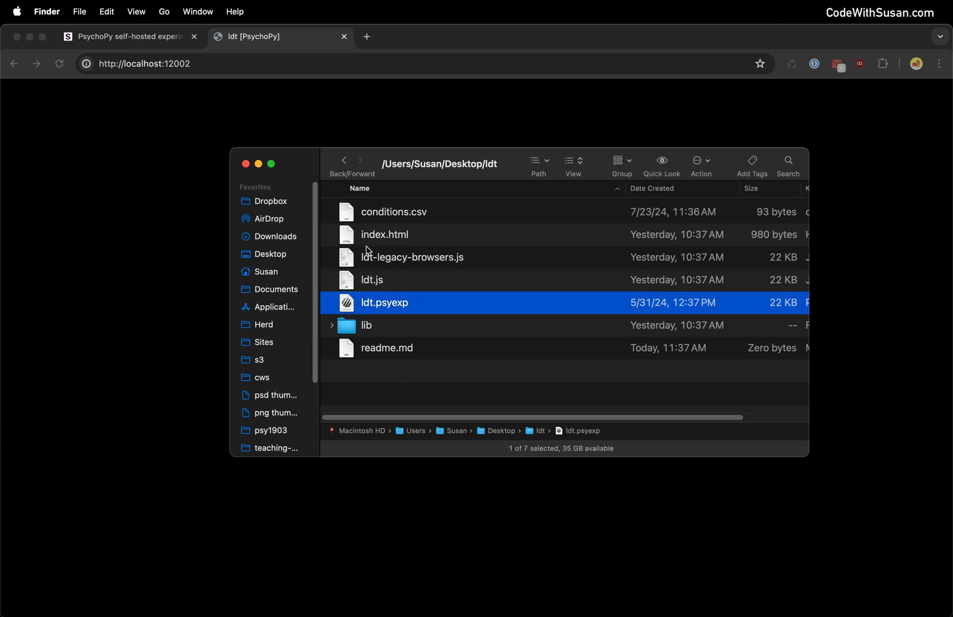
{"action": "mouse_move", "coordinate": [385, 359]}
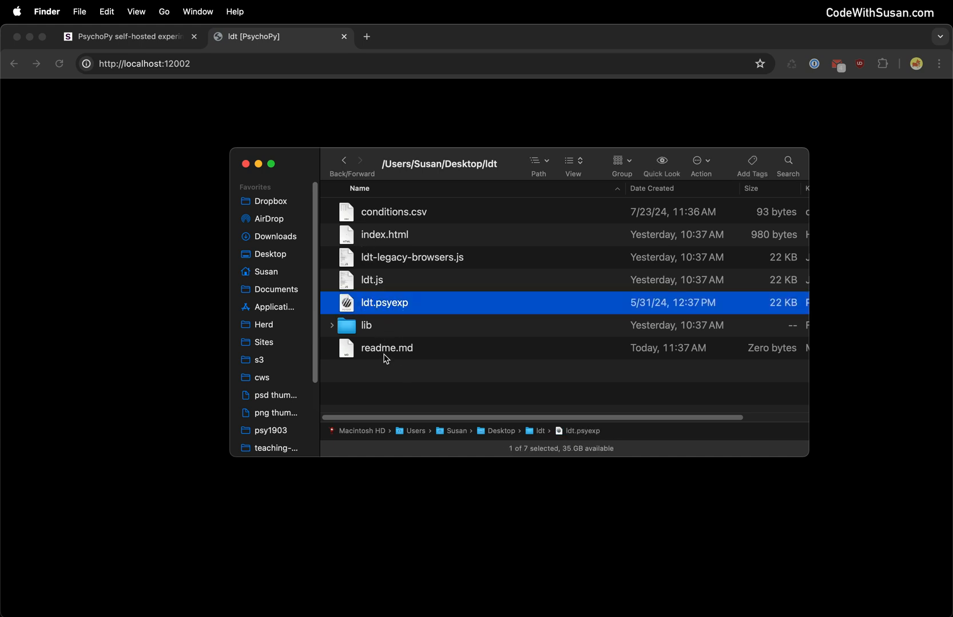
{"action": "mouse_move", "coordinate": [392, 369]}
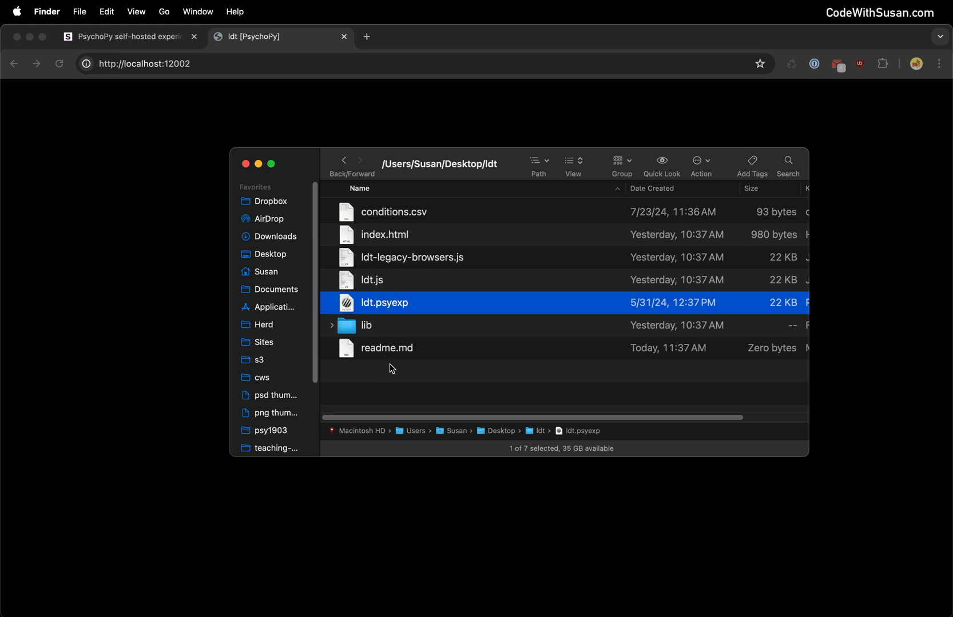
{"action": "left_click", "coordinate": [384, 234]}
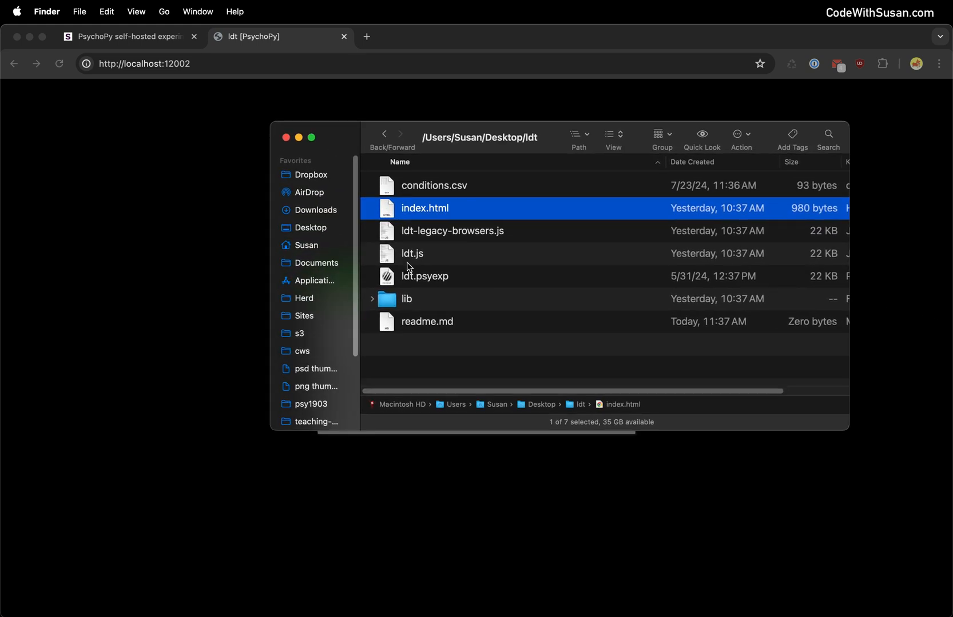
{"action": "left_click", "coordinate": [412, 254]}
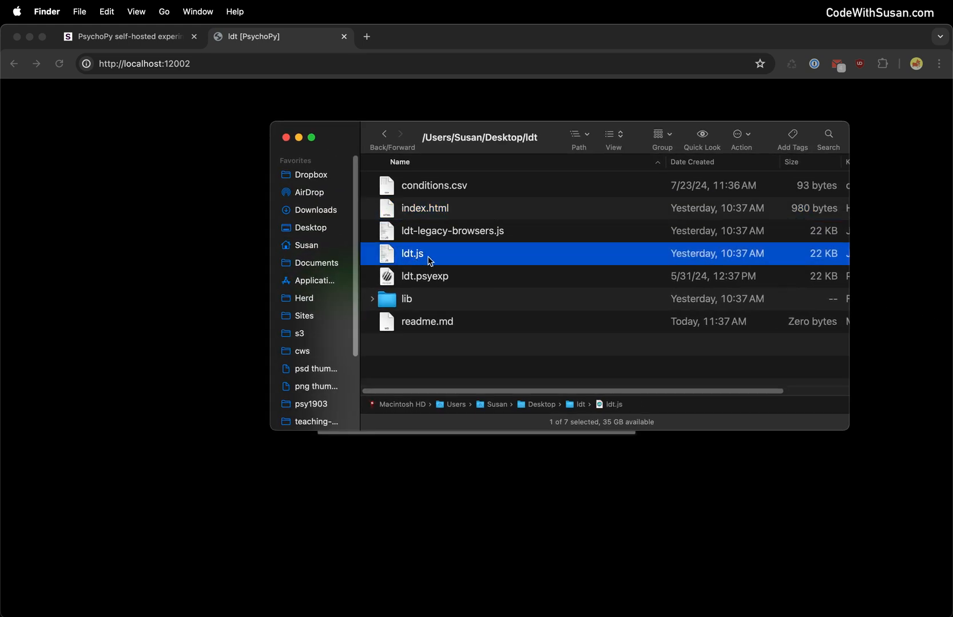
{"action": "mouse_move", "coordinate": [434, 265]}
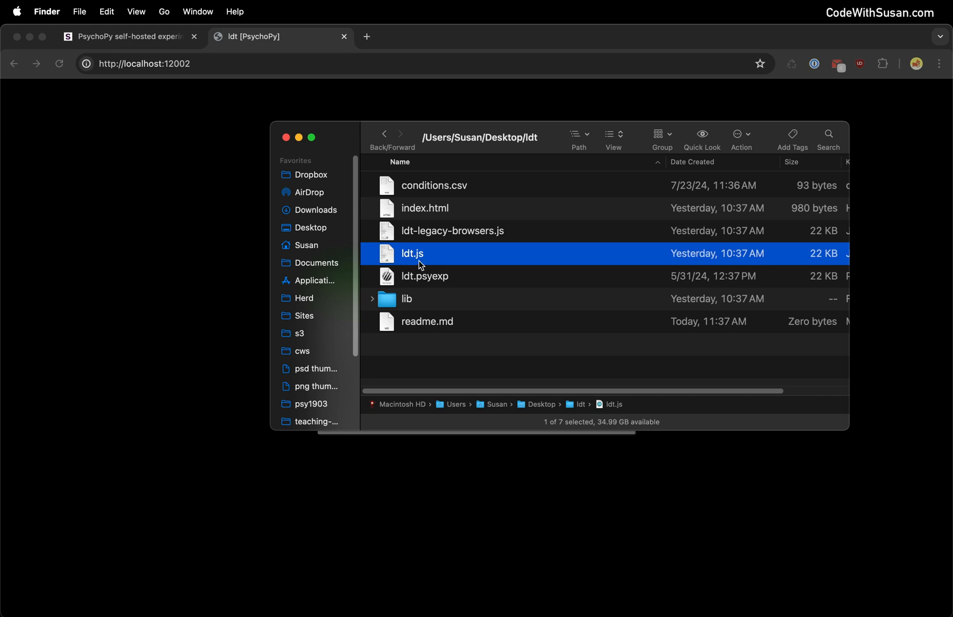
{"action": "mouse_move", "coordinate": [406, 252]}
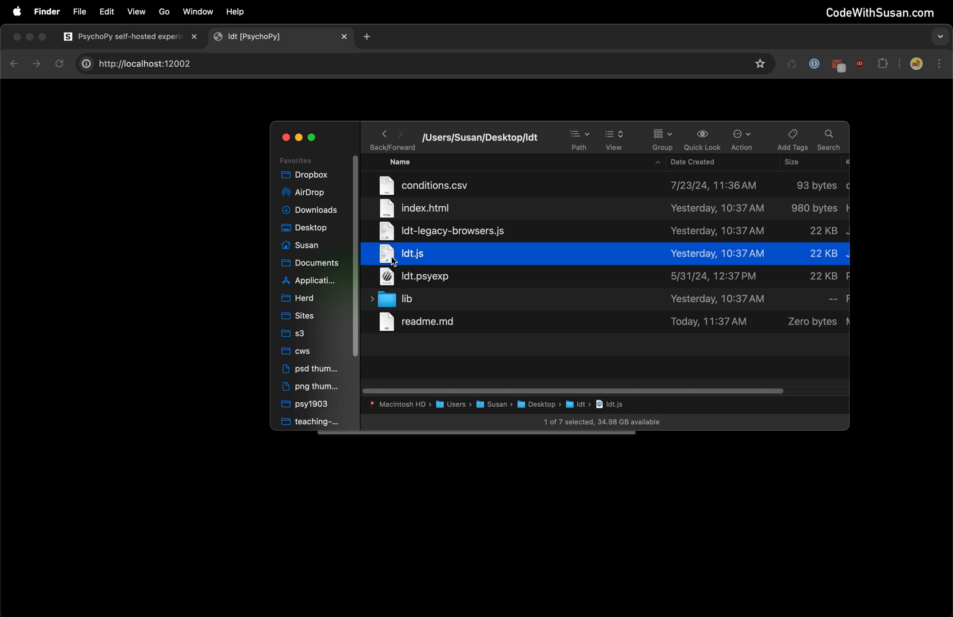
{"action": "mouse_move", "coordinate": [398, 317]}
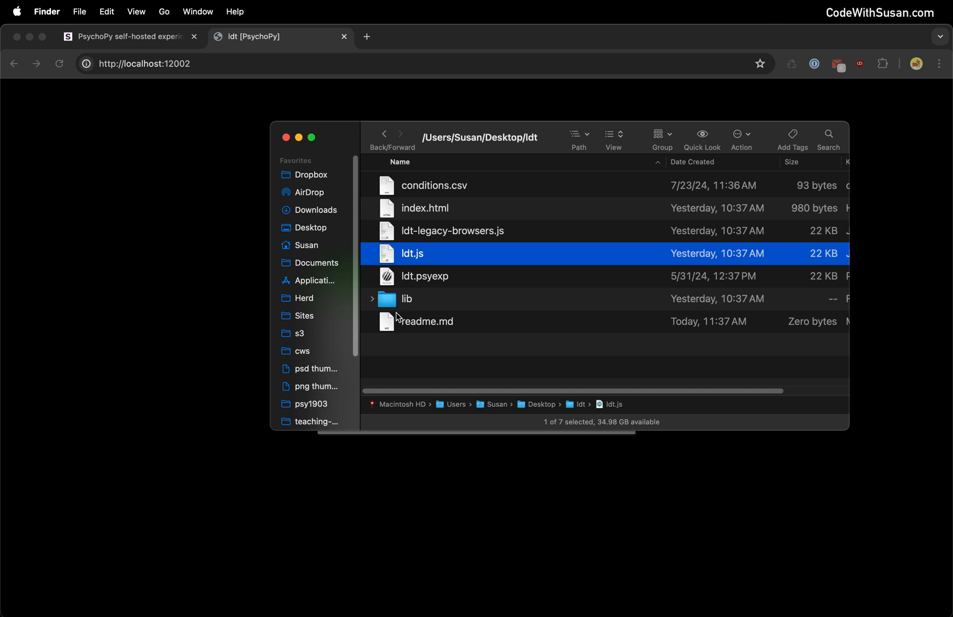
{"action": "left_click", "coordinate": [371, 298]}
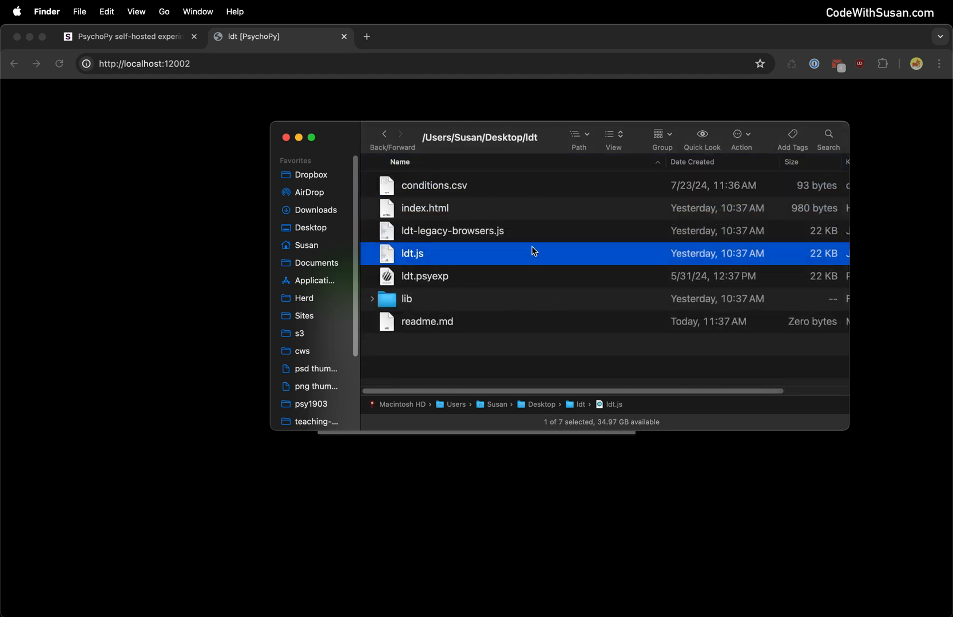
{"action": "mouse_move", "coordinate": [416, 263]}
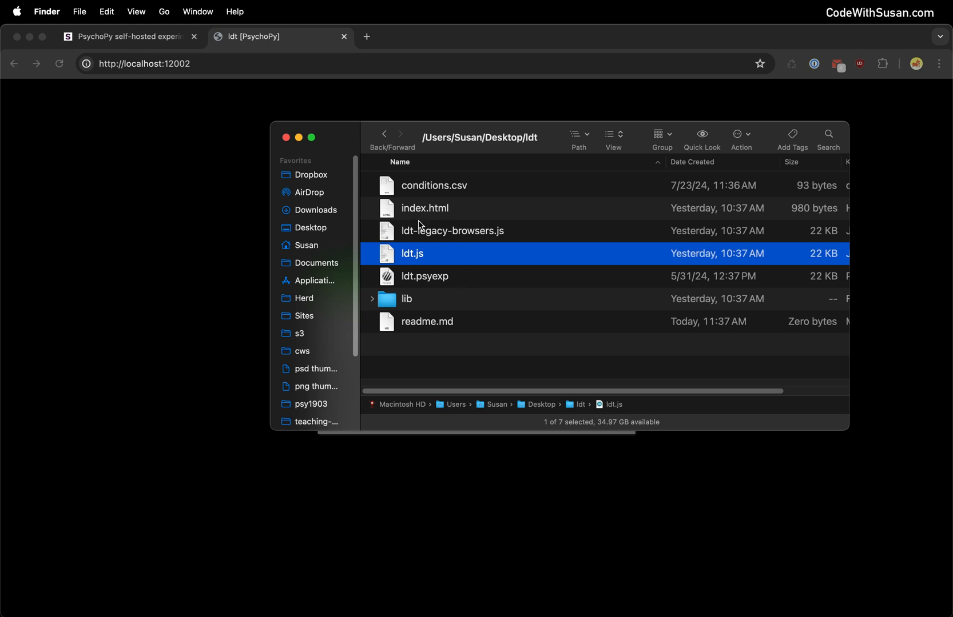
{"action": "mouse_move", "coordinate": [413, 236]}
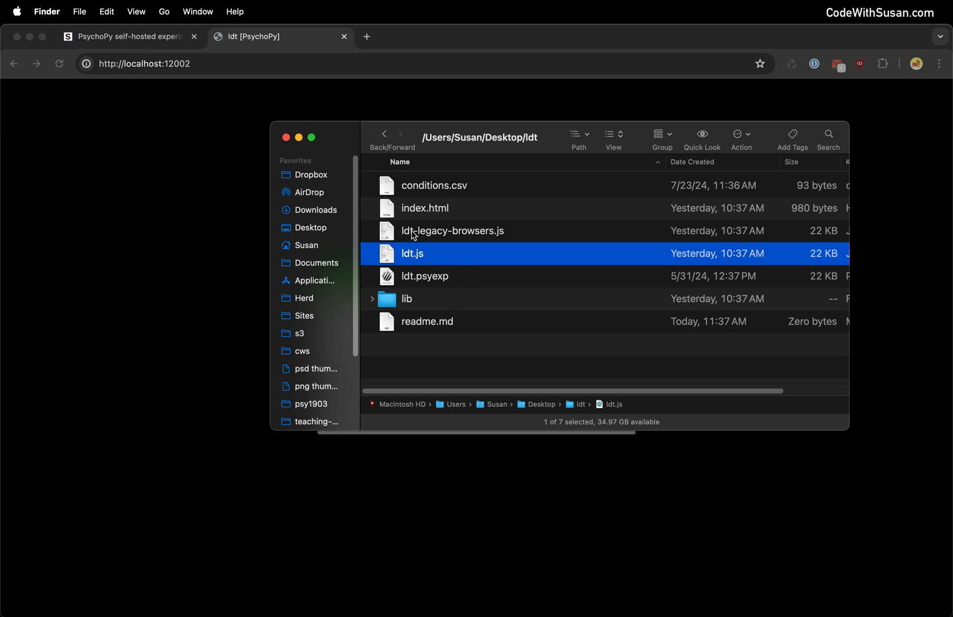
{"action": "mouse_move", "coordinate": [508, 211]}
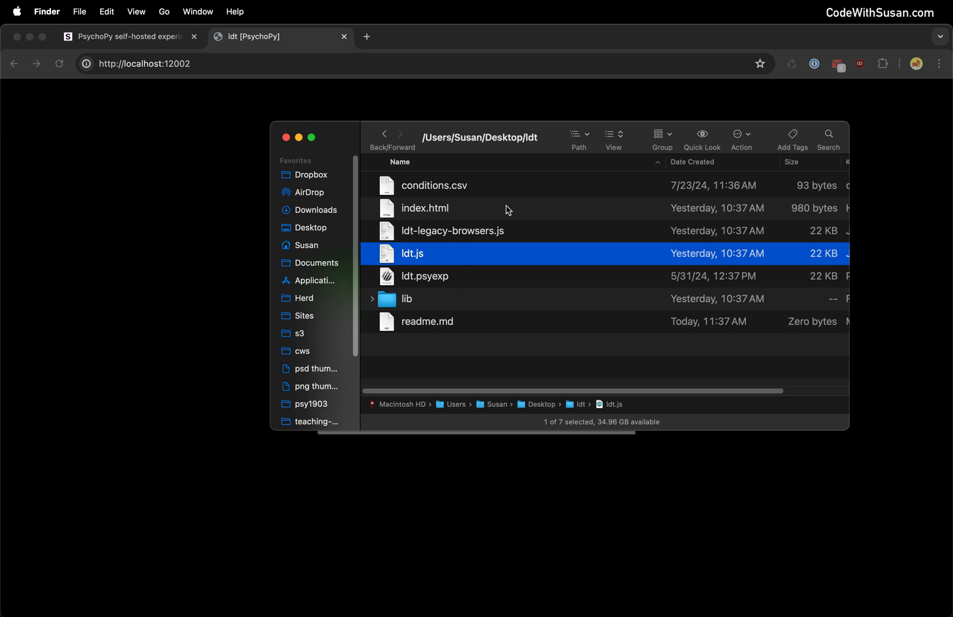
Step: Bring up VS Code's SSH workspace on the server's /var/www with html and empty ldt folders
{"action": "left_click", "coordinate": [234, 310]}
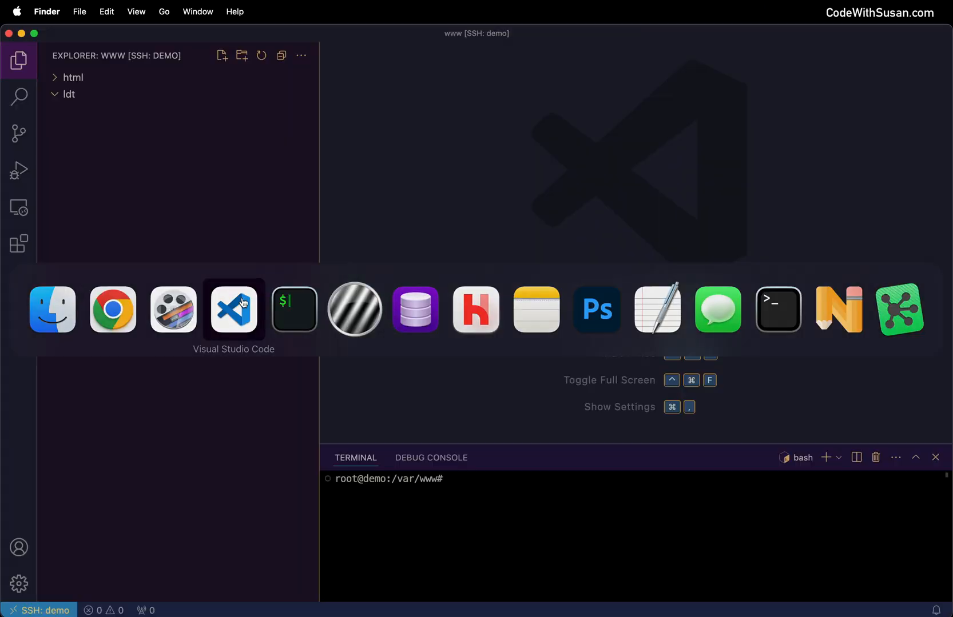
{"action": "left_click", "coordinate": [234, 310]}
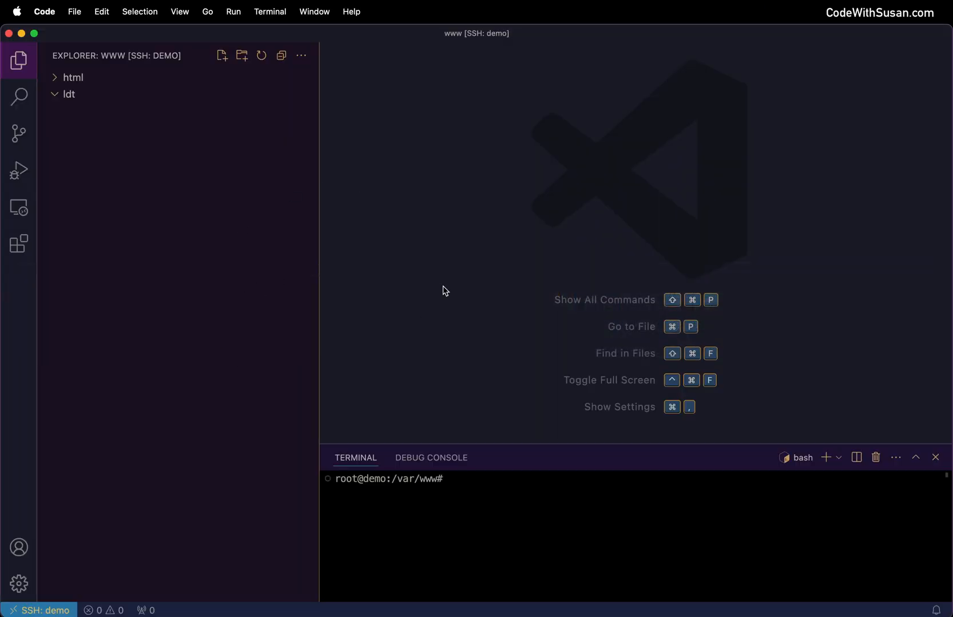
{"action": "mouse_move", "coordinate": [52, 573]}
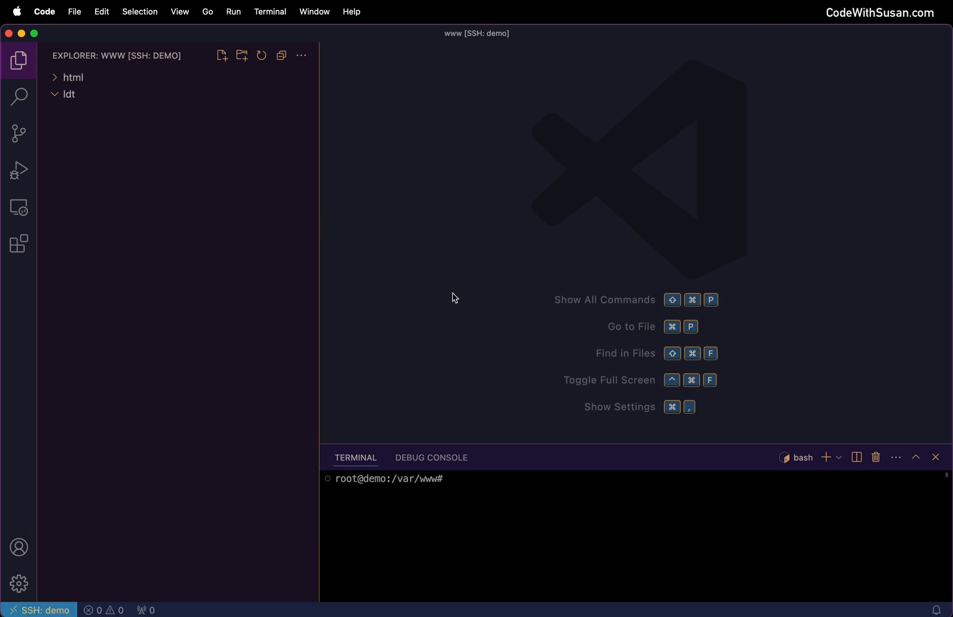
{"action": "left_click", "coordinate": [68, 93]}
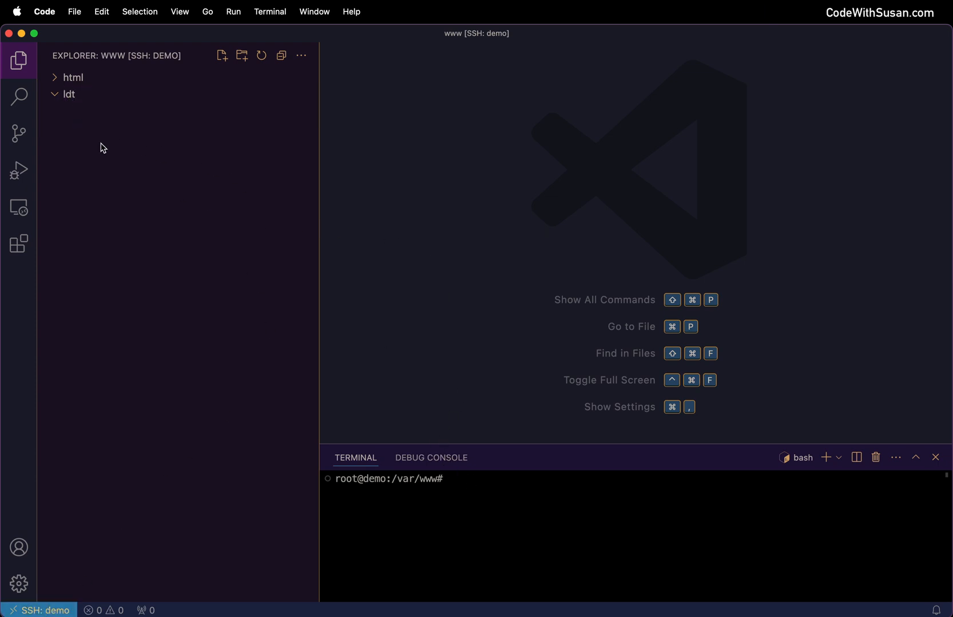
{"action": "mouse_move", "coordinate": [108, 131]}
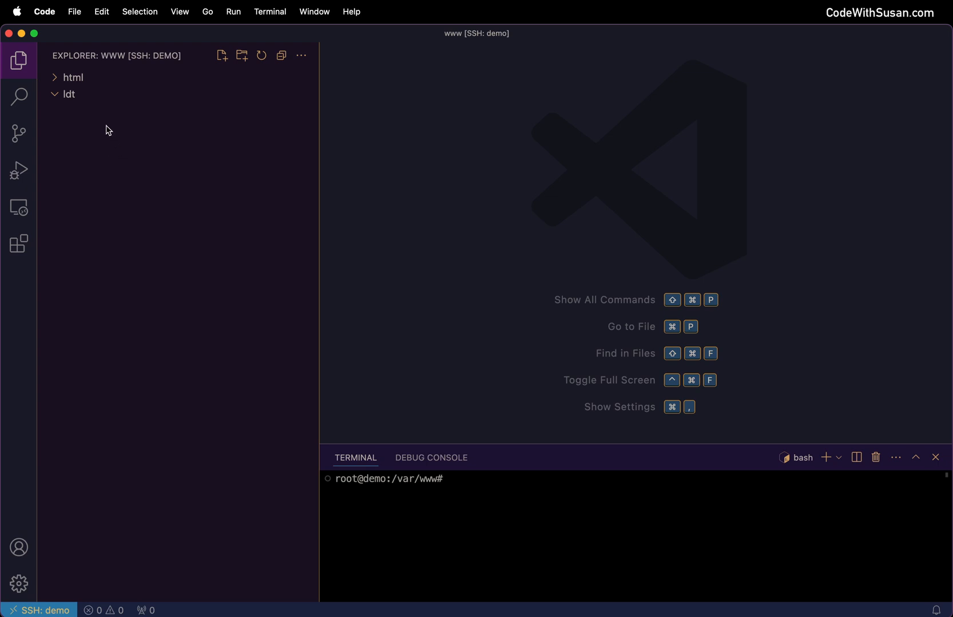
{"action": "left_click", "coordinate": [68, 95]}
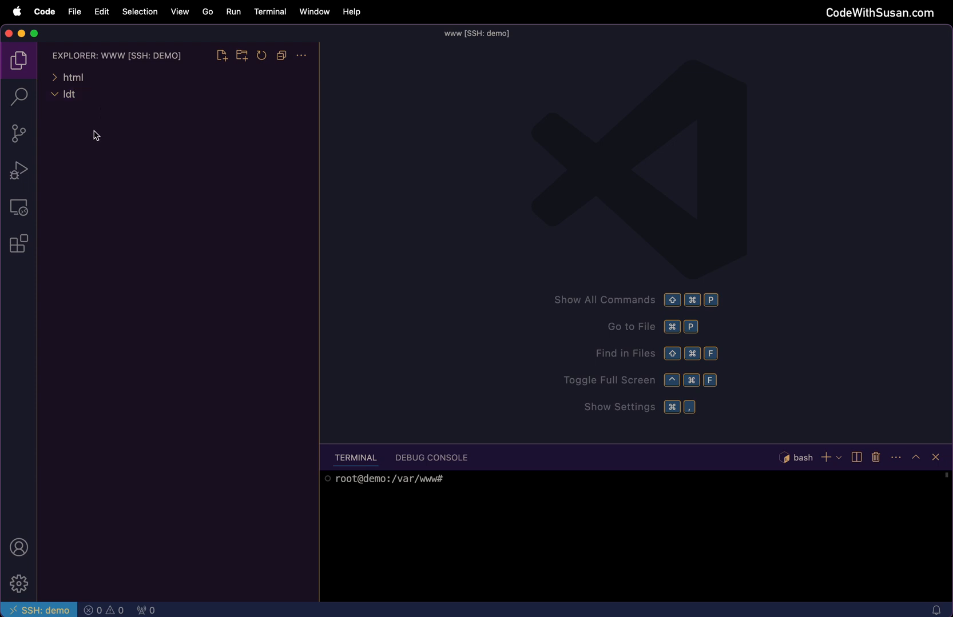
{"action": "mouse_move", "coordinate": [109, 130]}
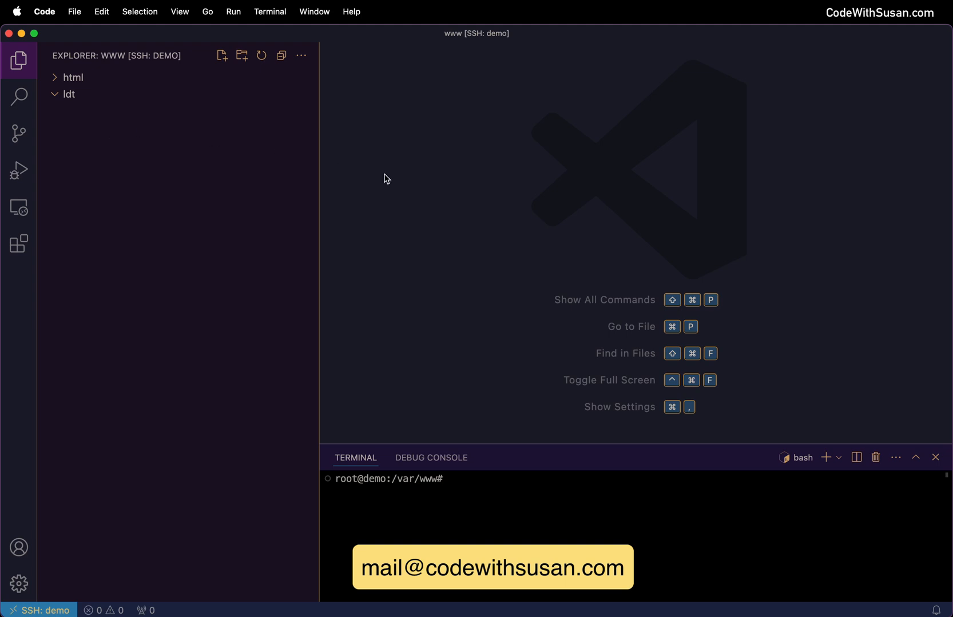
{"action": "left_click", "coordinate": [69, 94]}
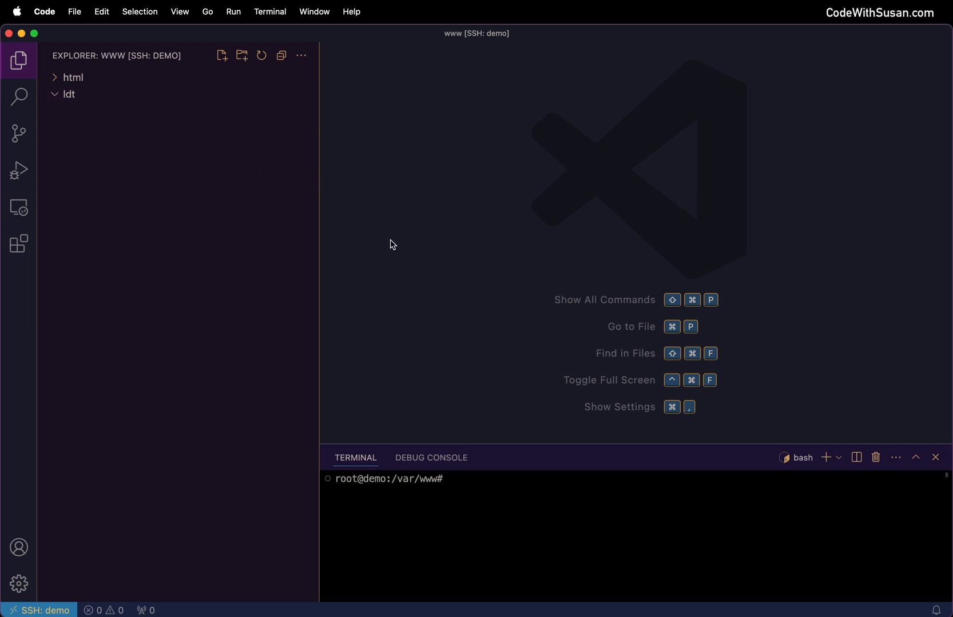
{"action": "mouse_move", "coordinate": [5, 414]}
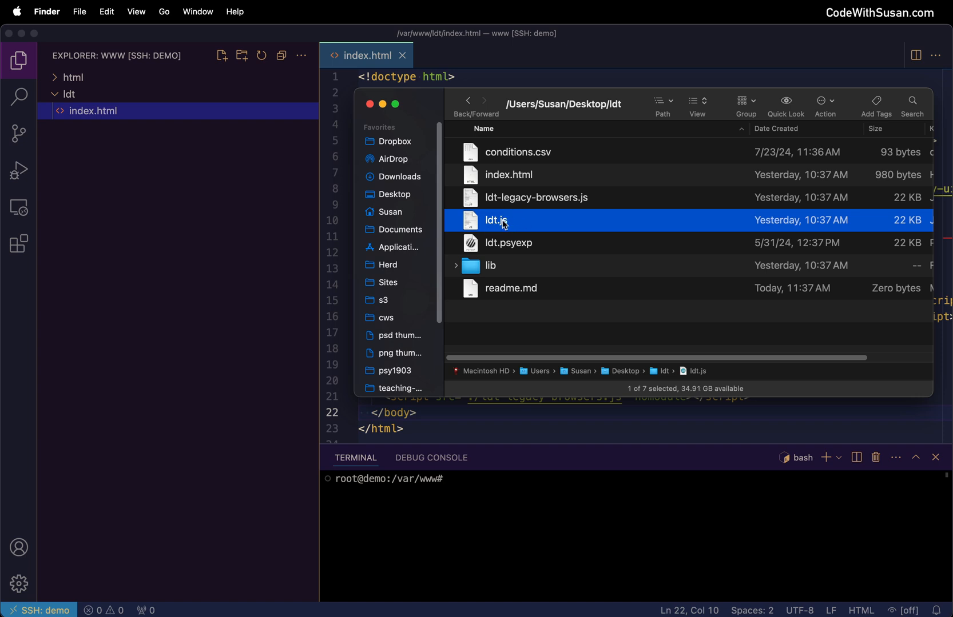
{"action": "mouse_move", "coordinate": [584, 199]}
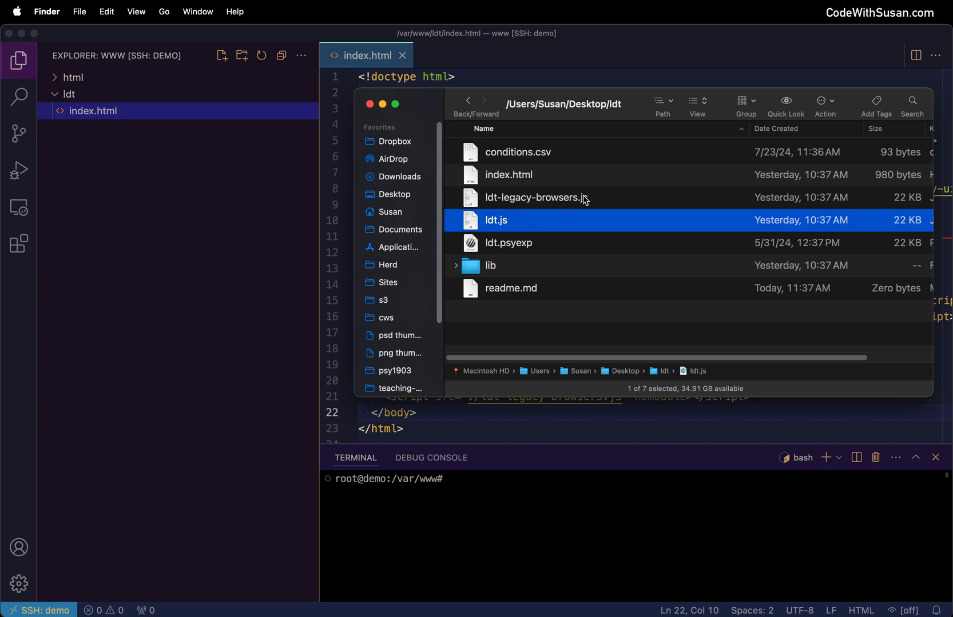
Step: Copy the experiment files and lib folder into the server's ldt folder and view conditions.csv
{"action": "left_click", "coordinate": [535, 198]}
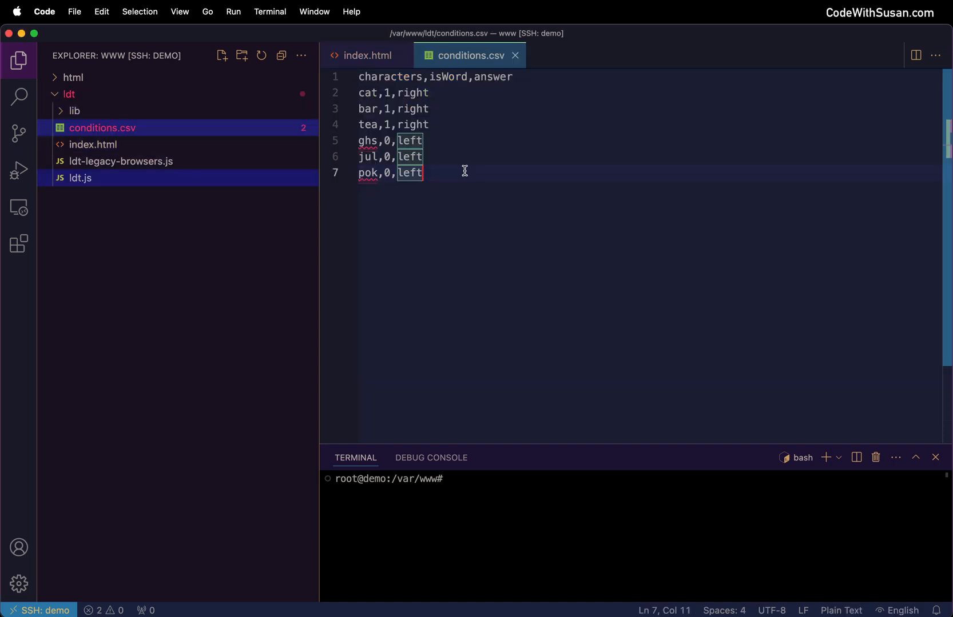
{"action": "mouse_move", "coordinate": [102, 161]}
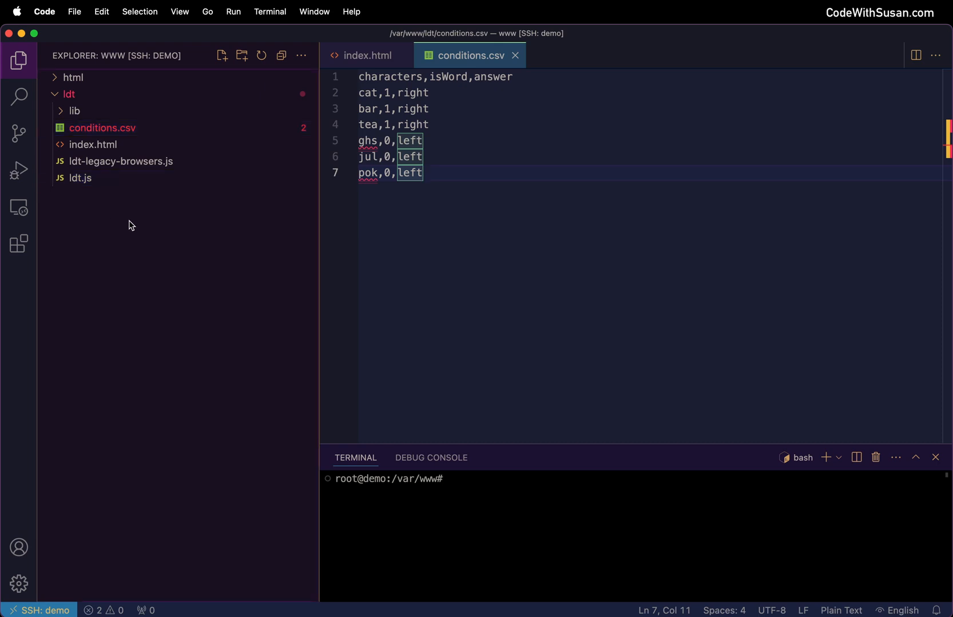
{"action": "mouse_move", "coordinate": [139, 228]}
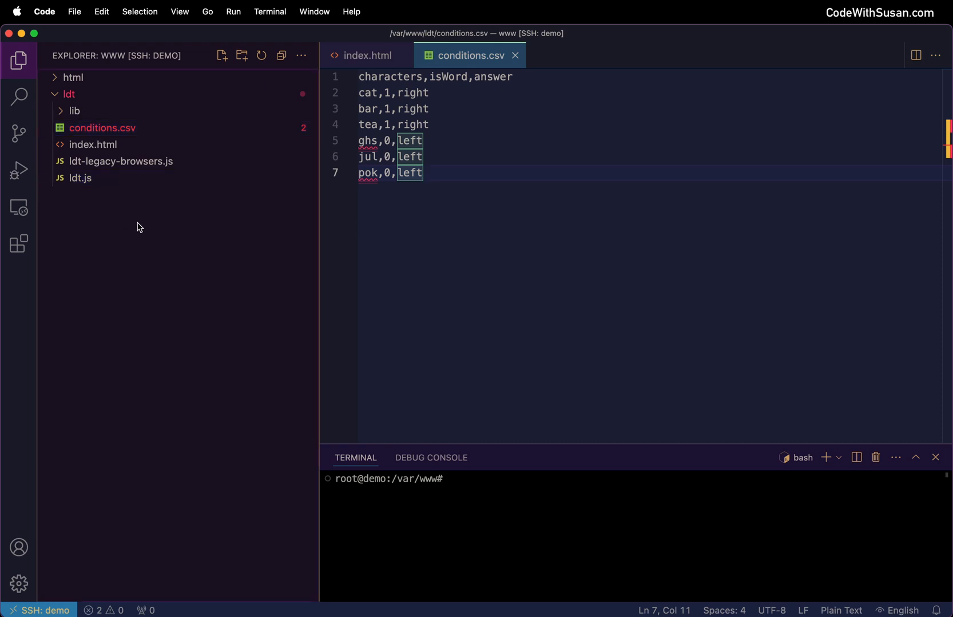
Step: Create save.php in ldt with the tutorial's PHP script that writes posted results into data/
{"action": "left_click", "coordinate": [68, 94]}
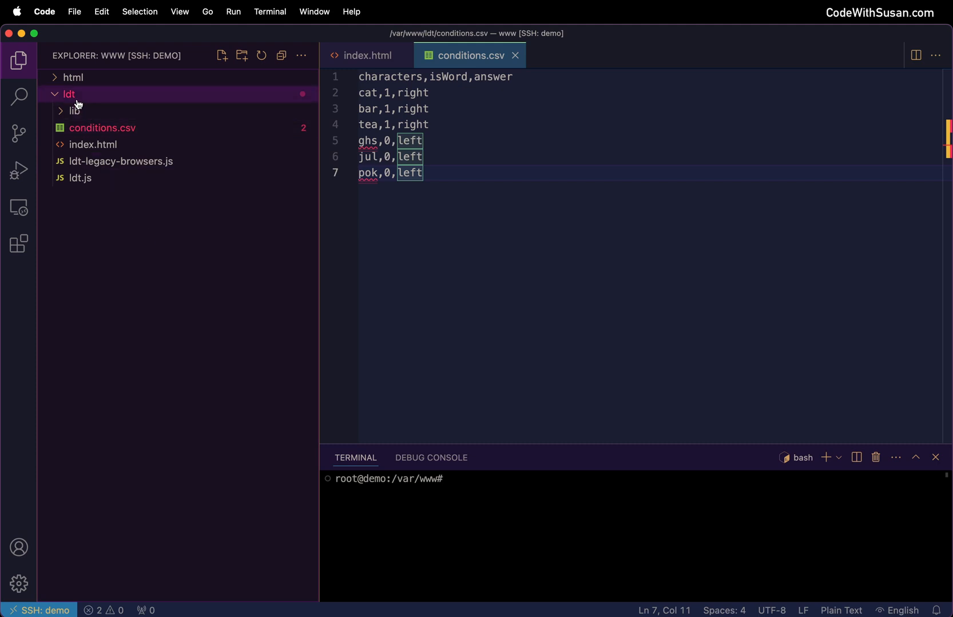
{"action": "type", "text": "save.php"}
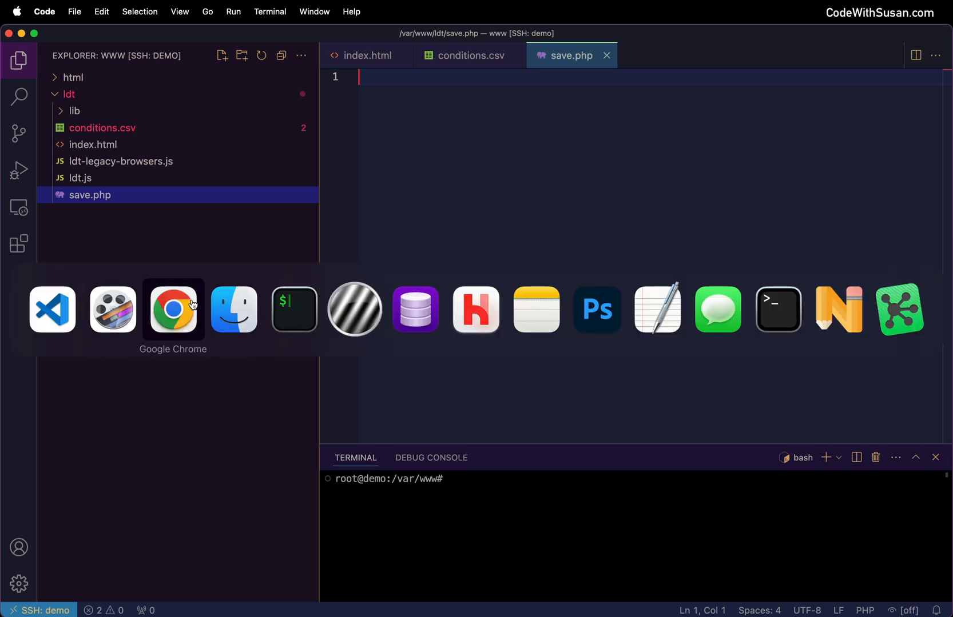
{"action": "left_click", "coordinate": [172, 309]}
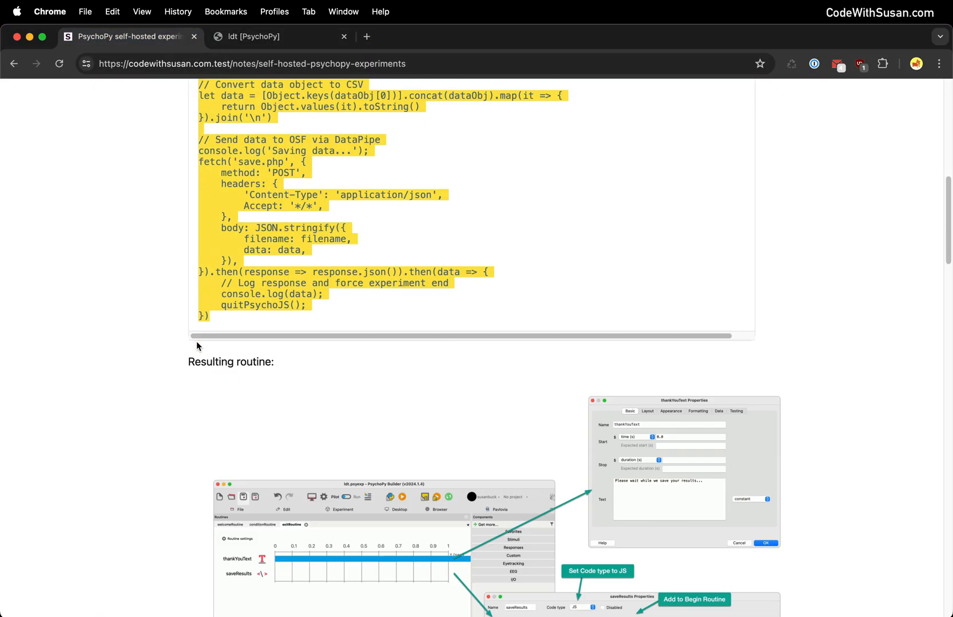
{"action": "scroll", "scroll_direction": "down", "scroll_amount": 3}
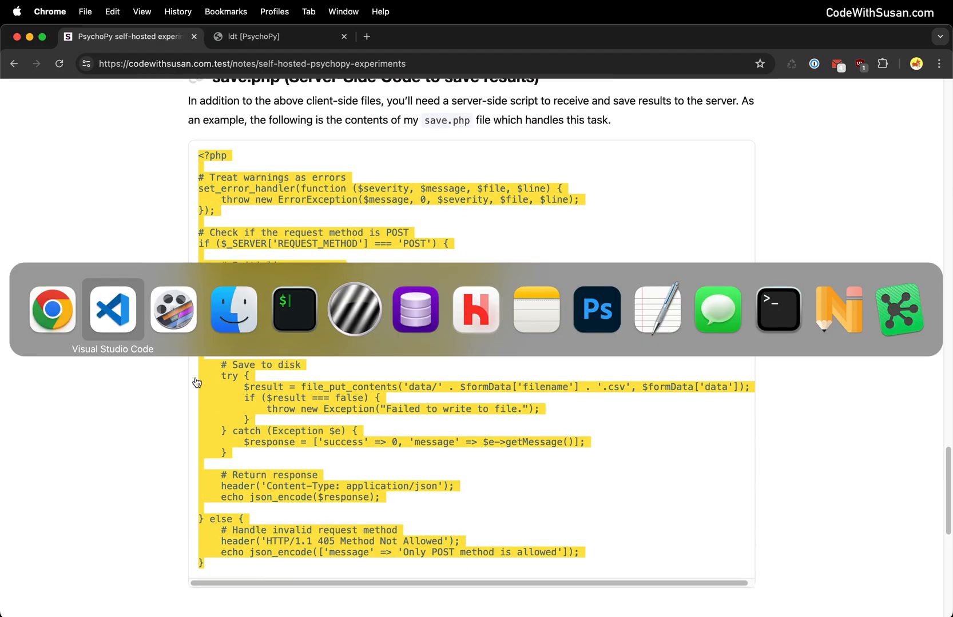
{"action": "left_click", "coordinate": [112, 310]}
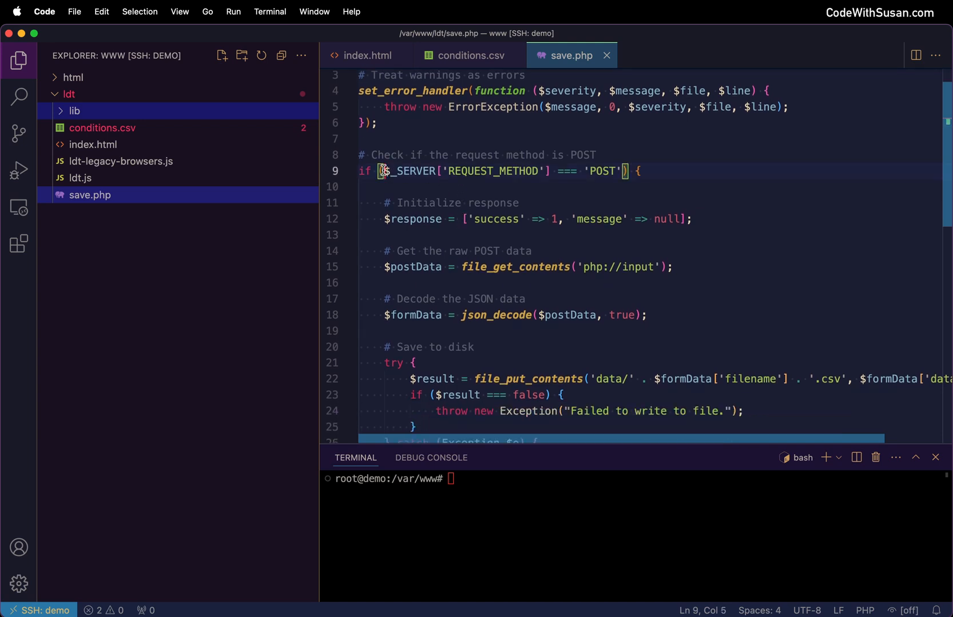
{"action": "left_click_drag", "start_coordinate": [381, 171], "coordinate": [622, 170]}
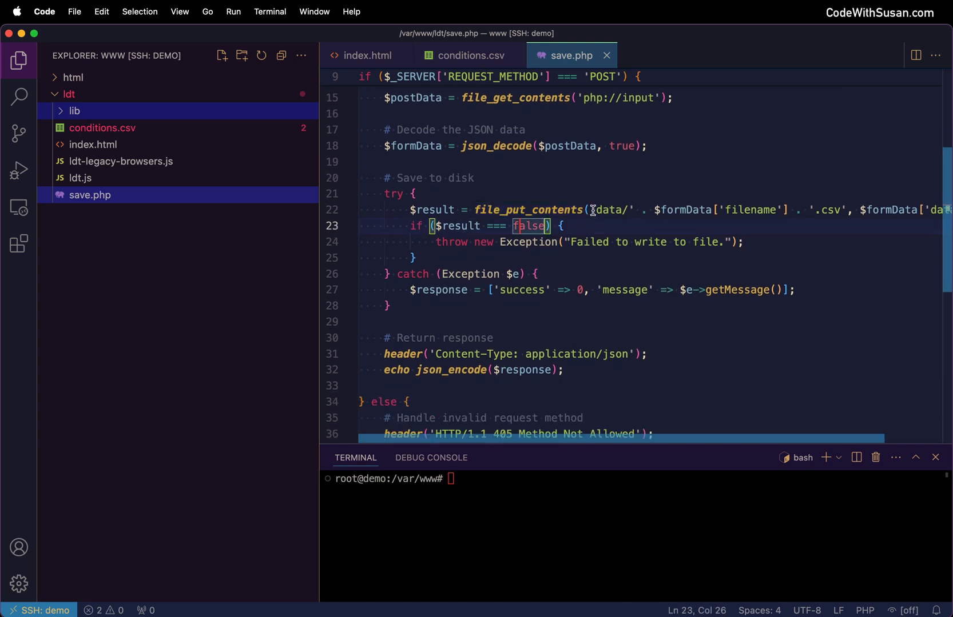
Step: In the terminal, cd into ldt, mkdir data and chown it to www-data:www-data
{"action": "double_click", "coordinate": [611, 210]}
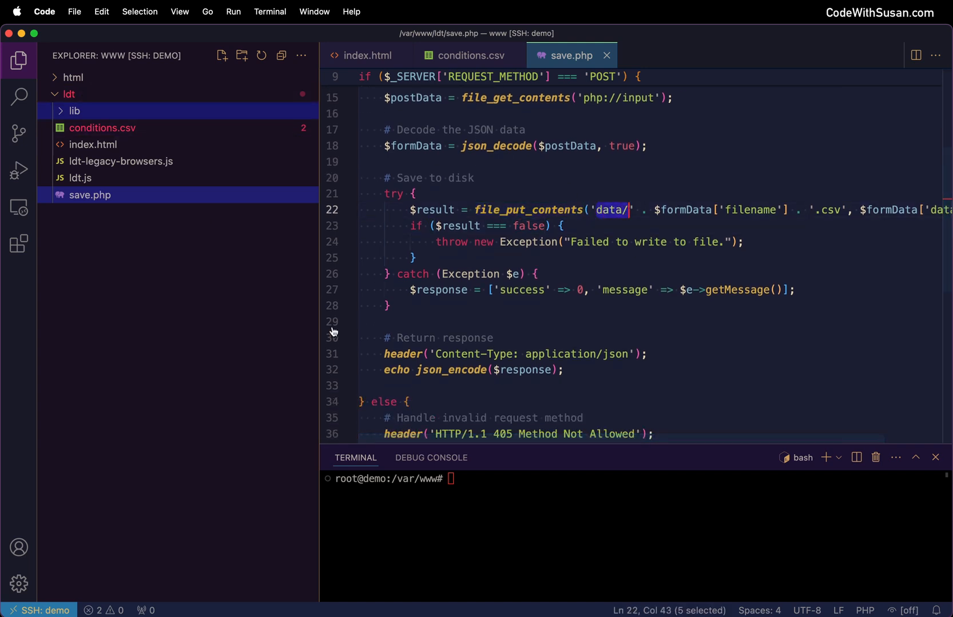
{"action": "type", "text": "cd ldt"}
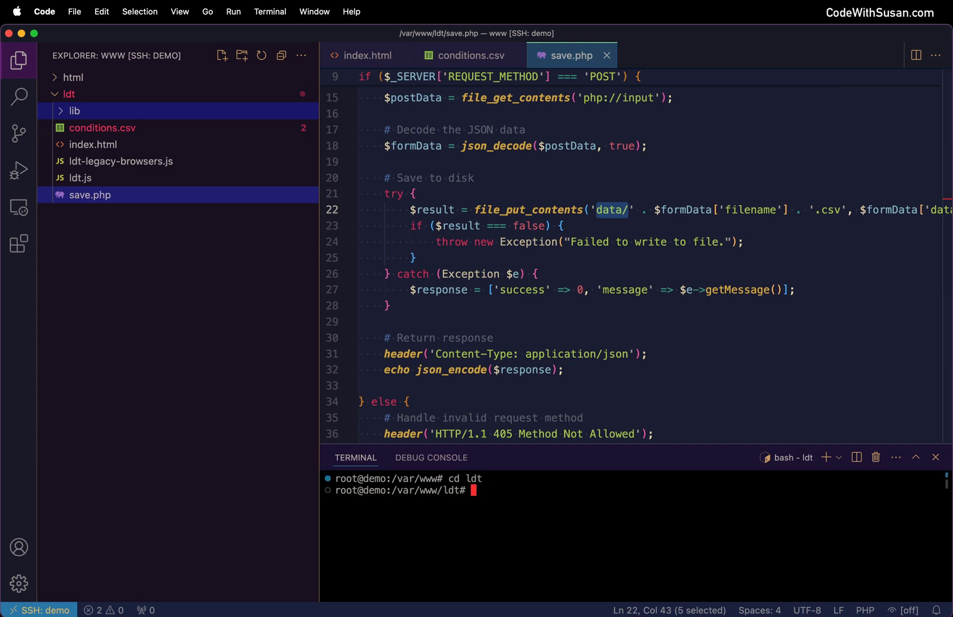
{"action": "type", "text": "mkdir data"}
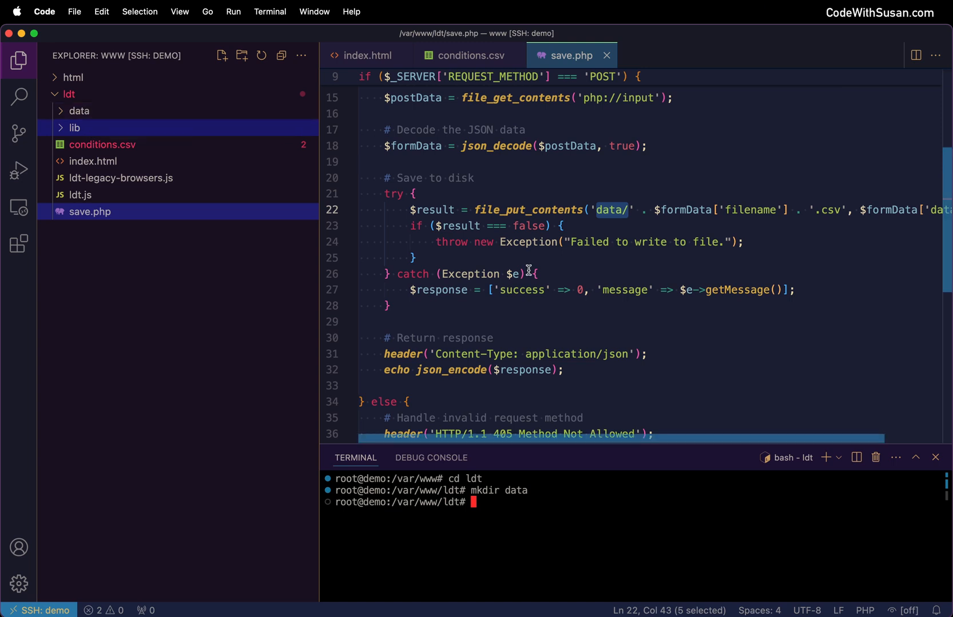
{"action": "type", "text": "c"}
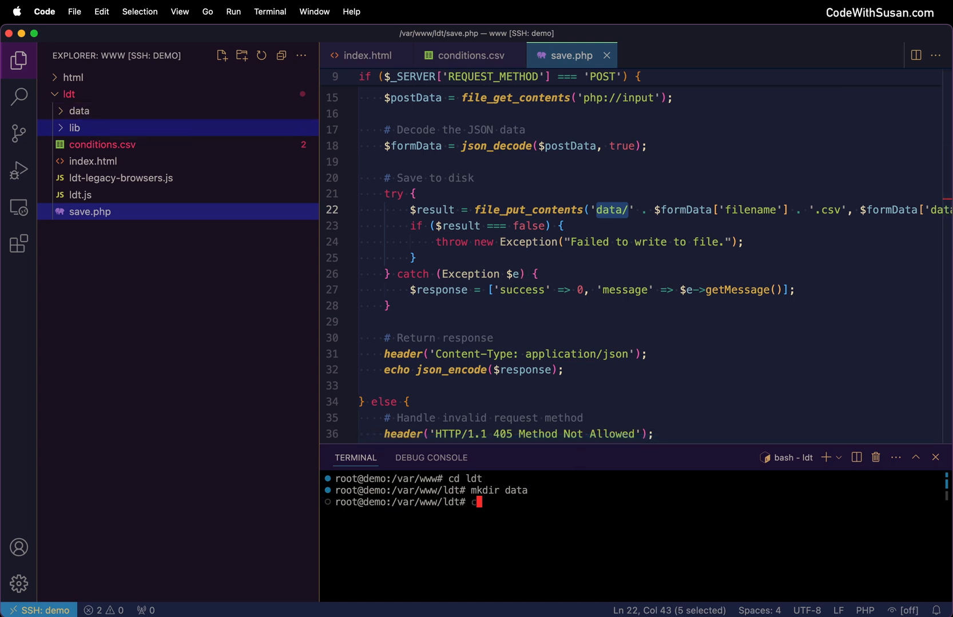
{"action": "type", "text": "chown"}
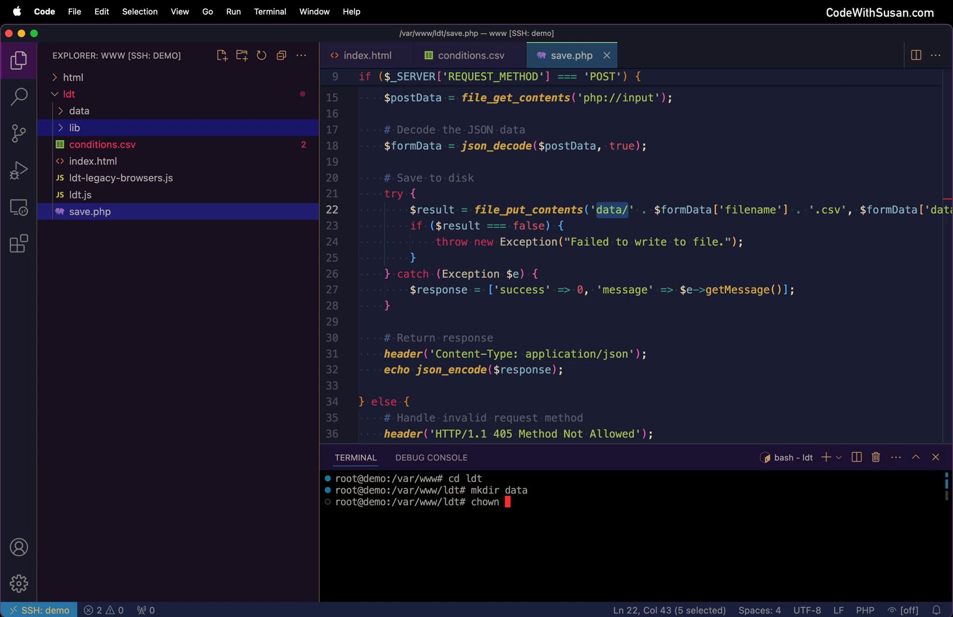
{"action": "type", "text": "www-data"}
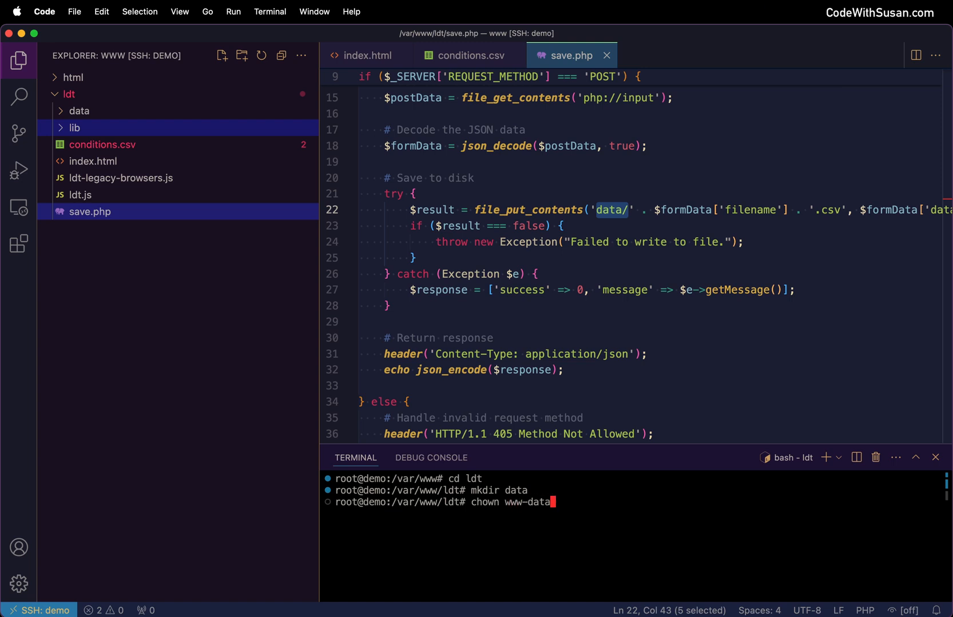
{"action": "type", "text": ":www-data data"}
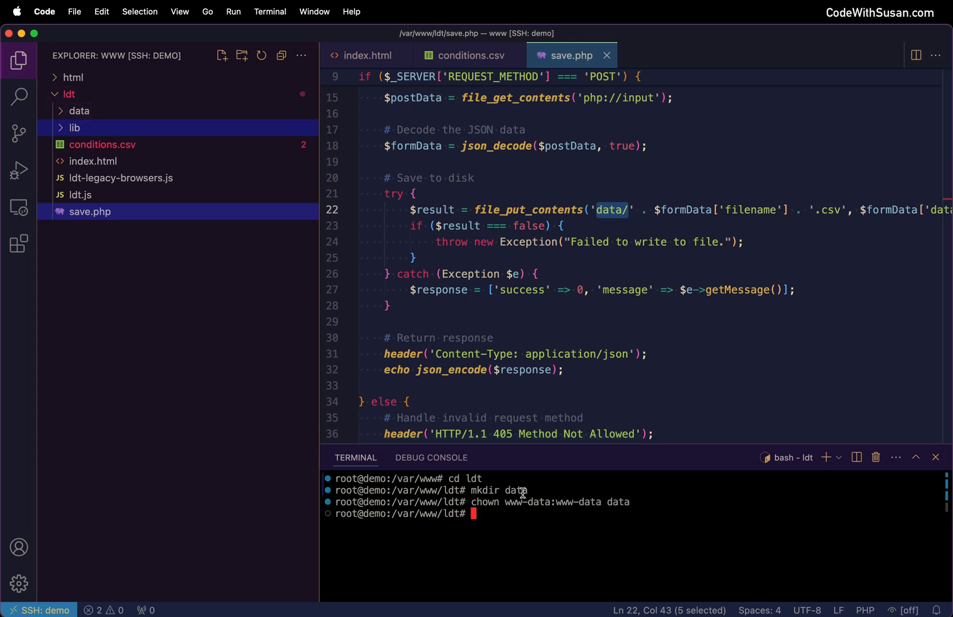
{"action": "key", "text": "cmd+tab"}
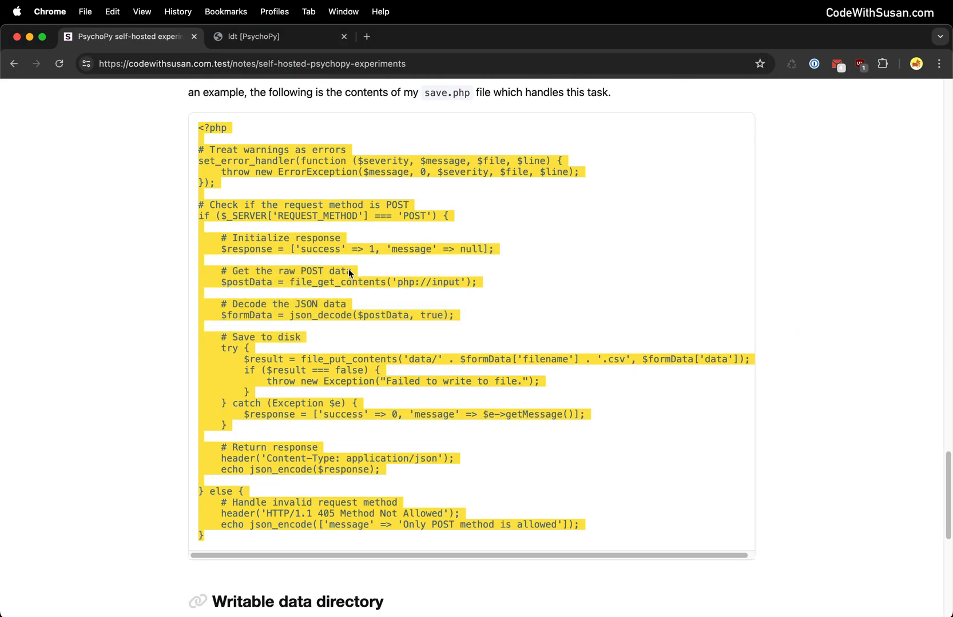
{"action": "scroll", "scroll_direction": "down", "scroll_amount": 3}
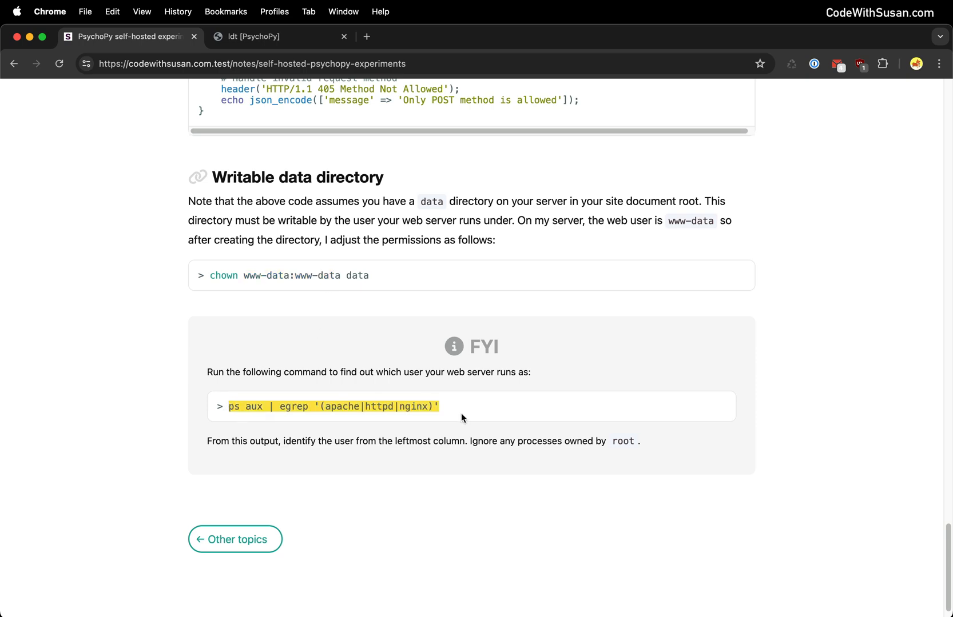
{"action": "left_click", "coordinate": [259, 320]}
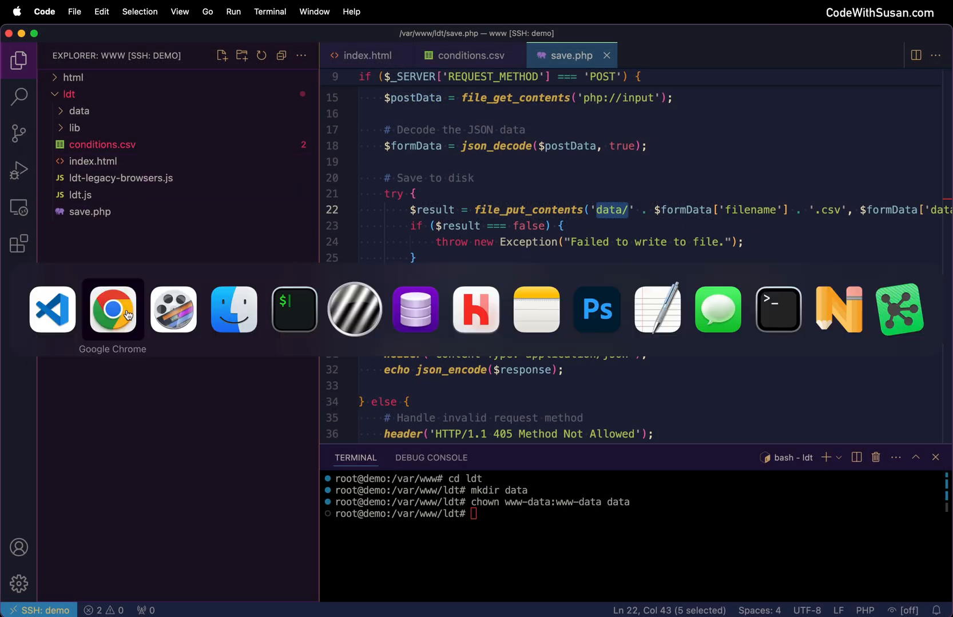
Step: Run the experiment at ldt.codewithsusan.com as participant 1 through to the goodbye message
{"action": "left_click", "coordinate": [112, 310]}
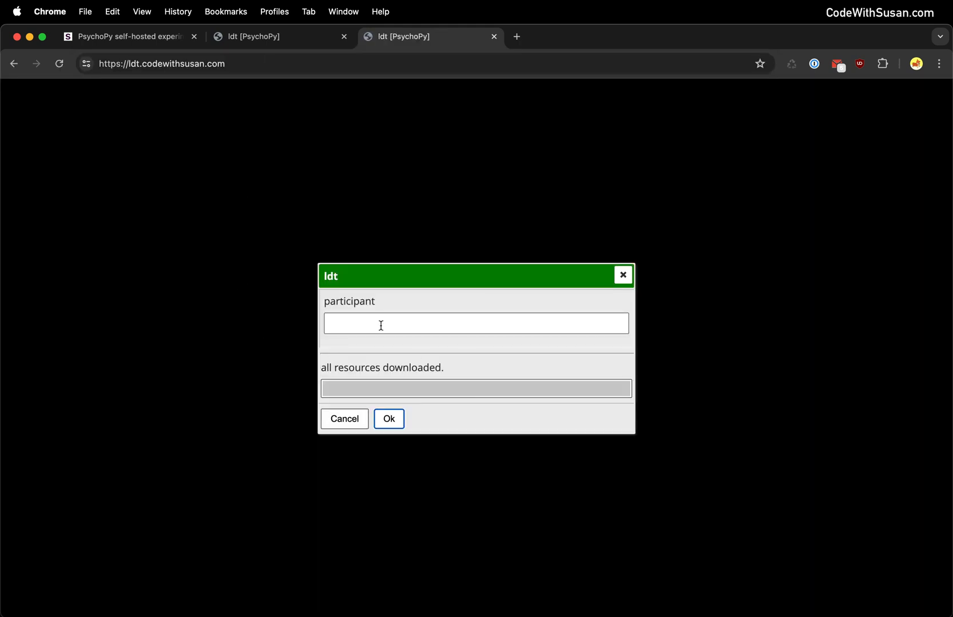
{"action": "type", "text": "1"}
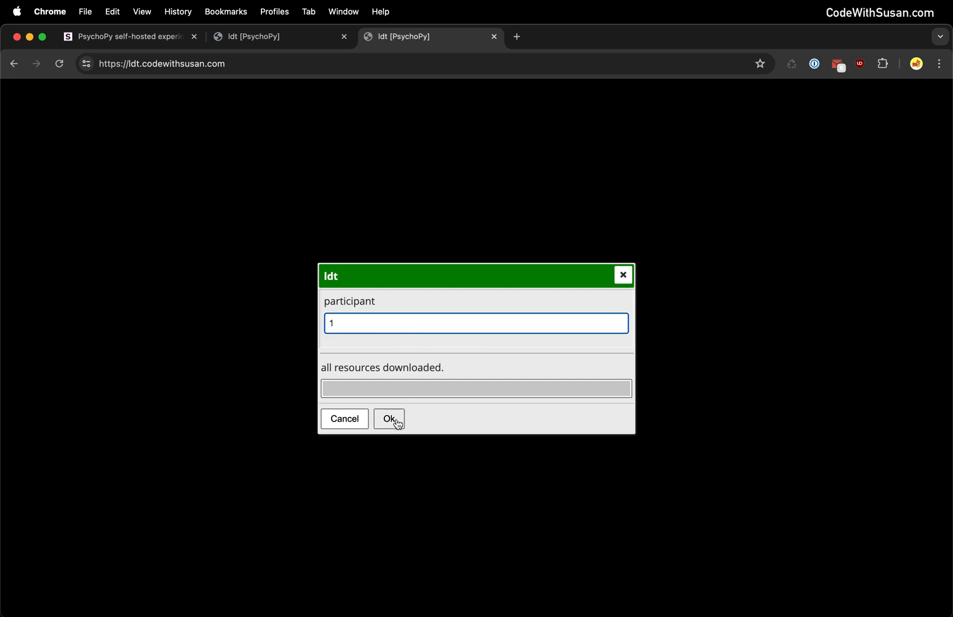
{"action": "left_click", "coordinate": [389, 420]}
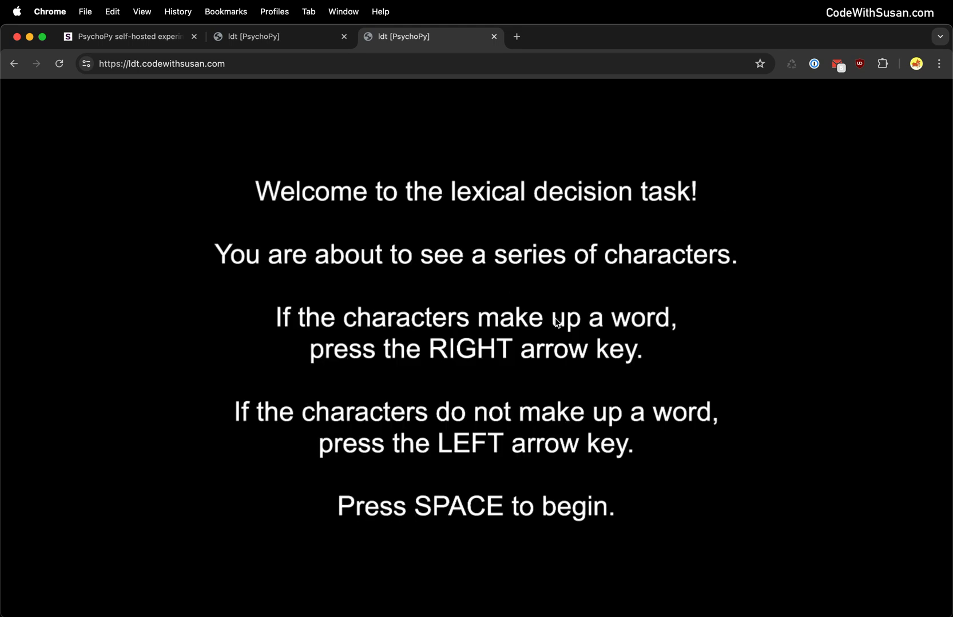
{"action": "mouse_move", "coordinate": [637, 274]}
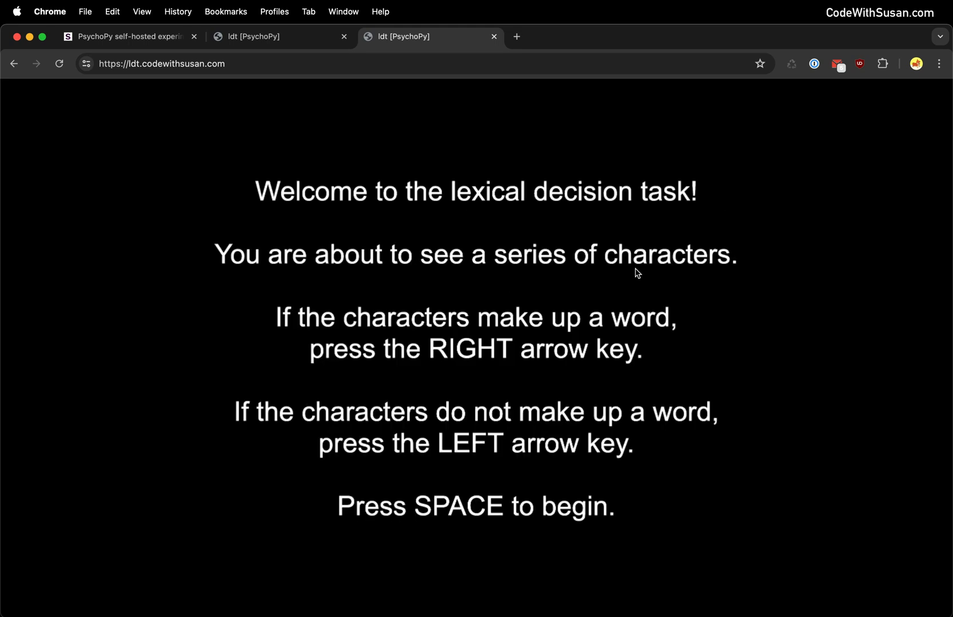
{"action": "key", "text": "space"}
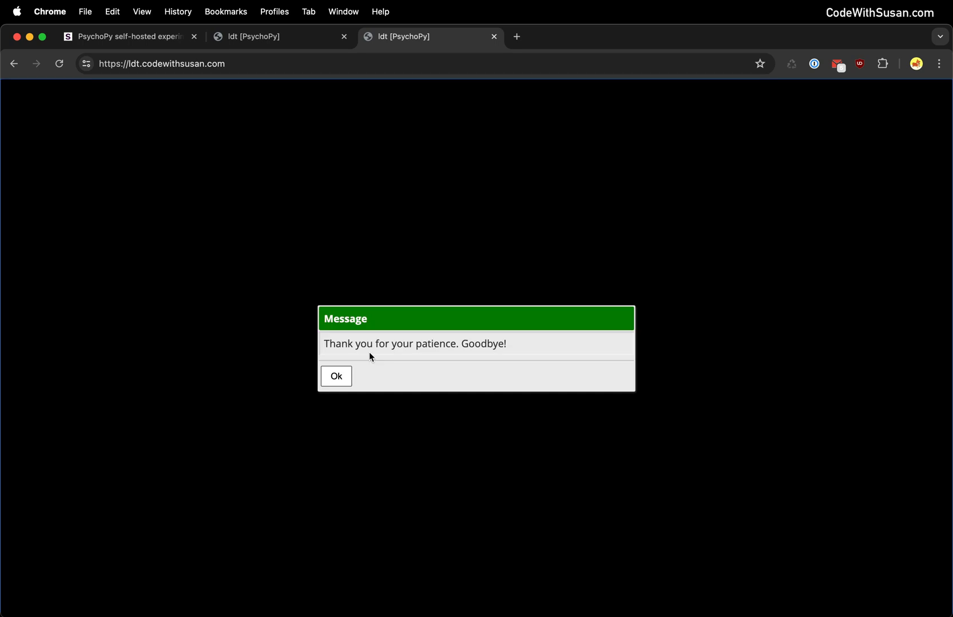
{"action": "left_click", "coordinate": [335, 376]}
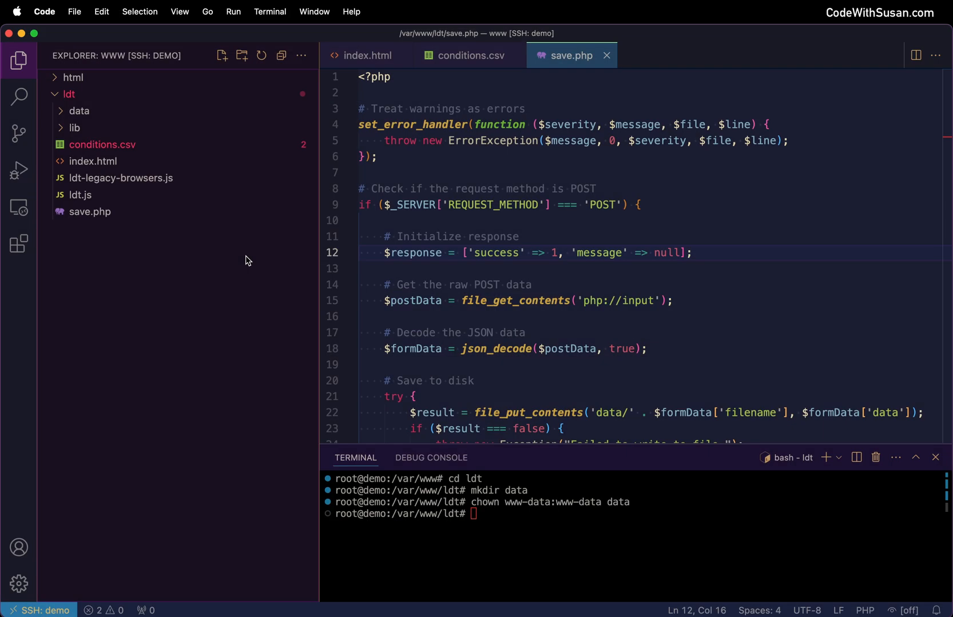
Step: Expand ldt/data in the Explorer and open ldt_2024-07-26_12h13.17.492.csv
{"action": "left_click", "coordinate": [80, 110]}
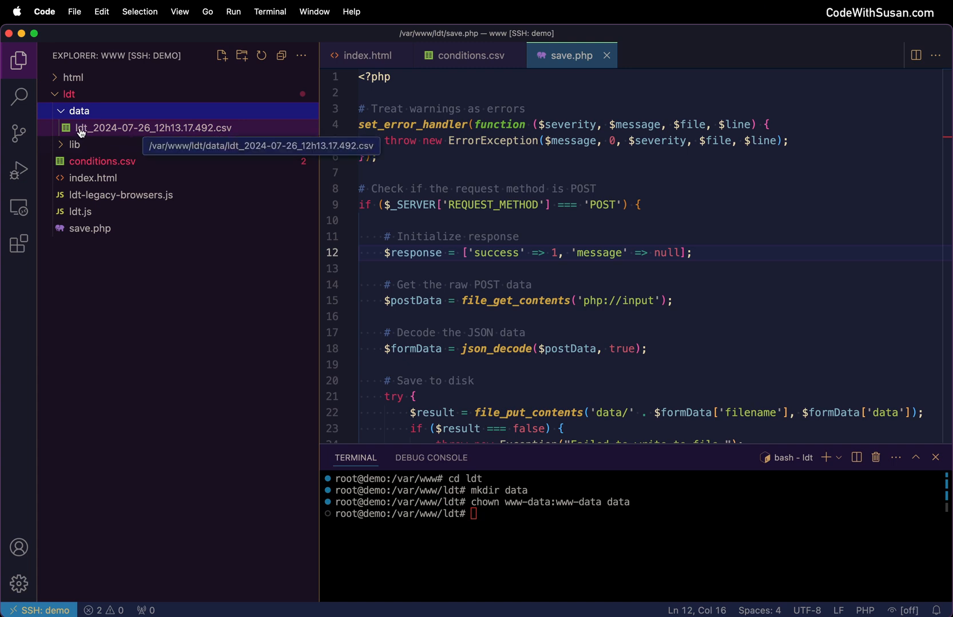
{"action": "double_click", "coordinate": [151, 128]}
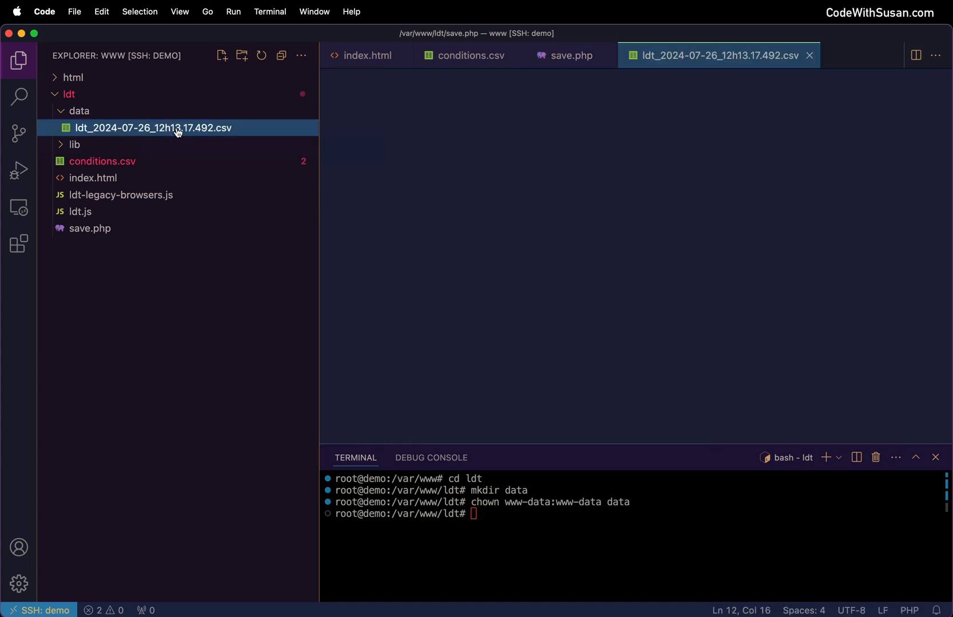